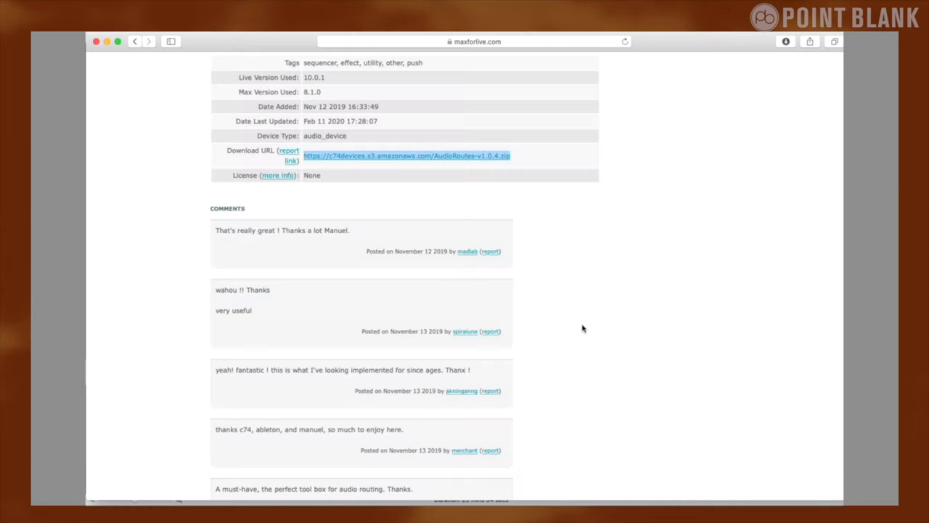
- Scroll Live's browser Max Audio Effect list up to Surround Panner.amxd
scroll(up, 3)
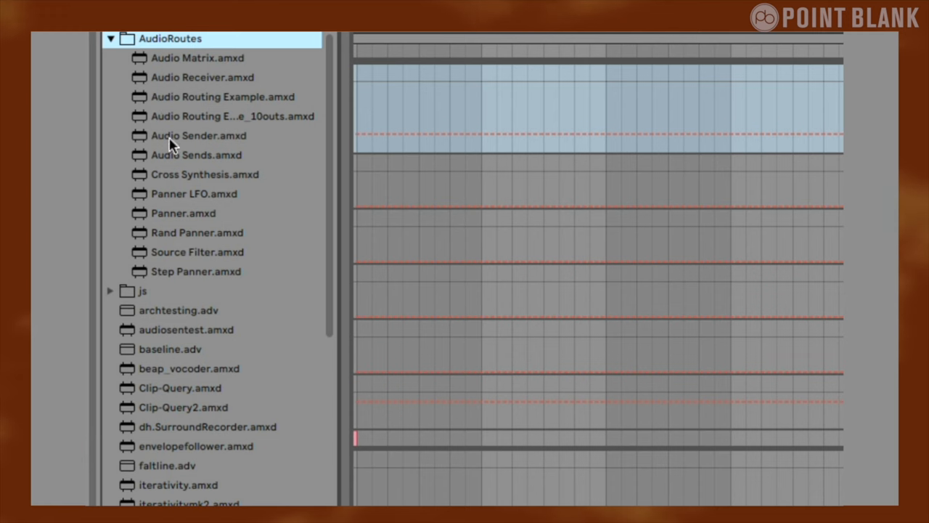
mouse_move(180, 299)
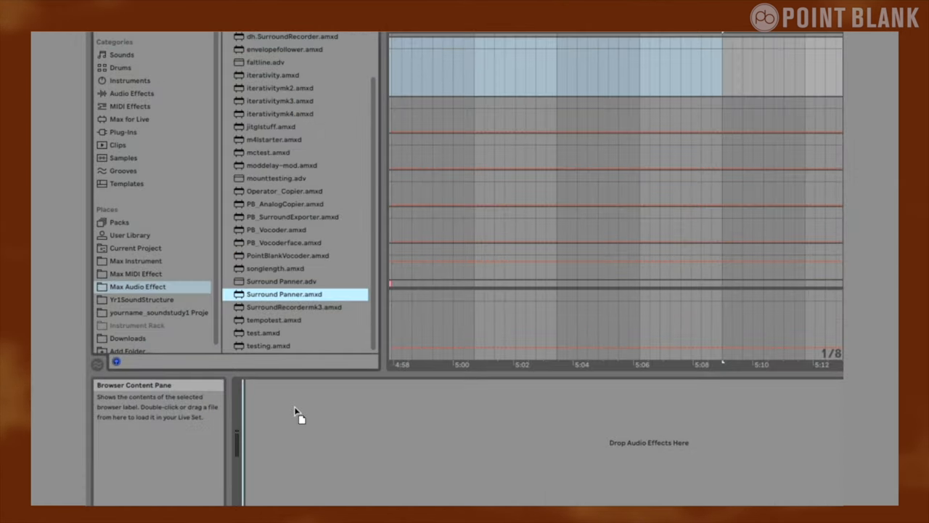
- Load Surround Panner.amxd onto the track and choose a layout from its Speaker Setup list
double_click(285, 293)
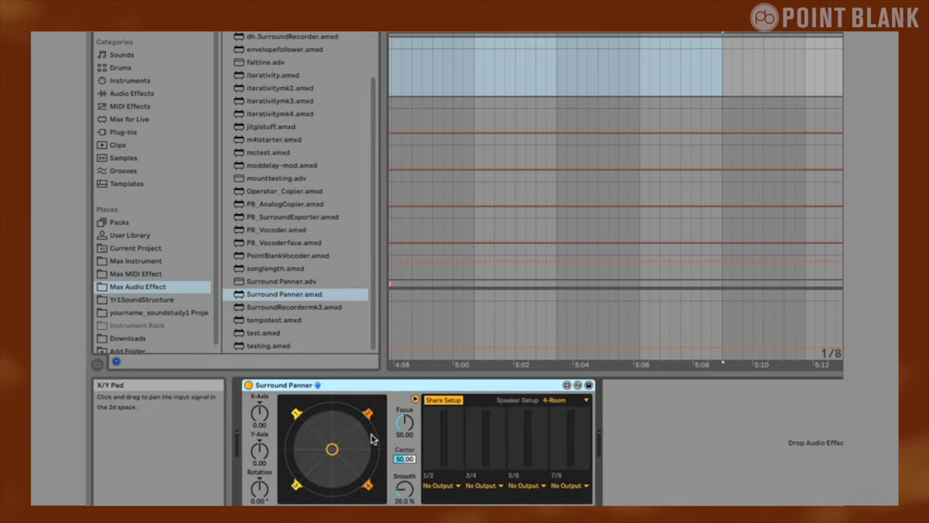
click(566, 401)
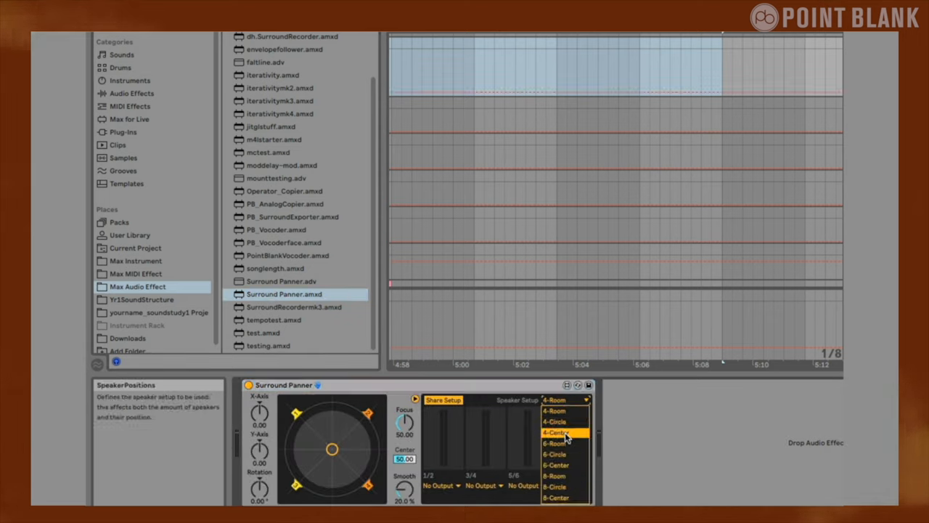
click(556, 442)
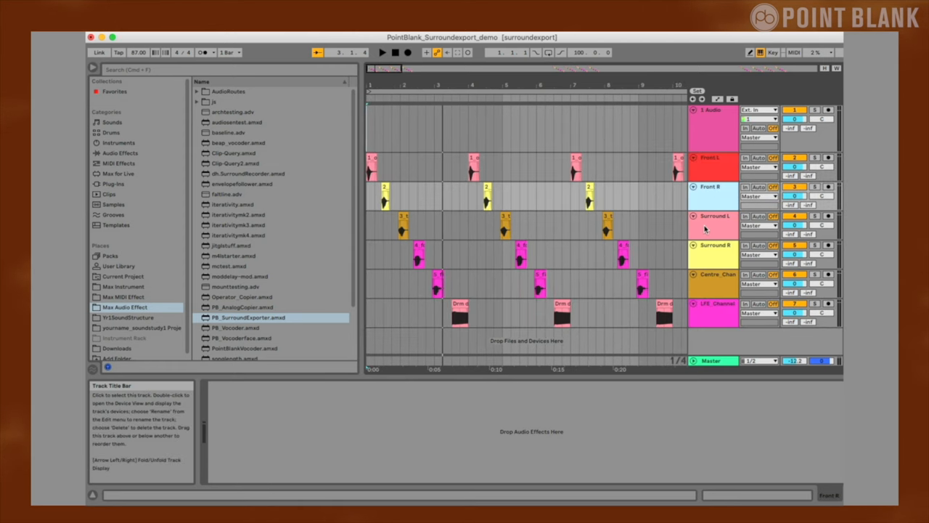
- Select the Surround R and LFE tracks, then play and stop the surround arrangement
click(715, 244)
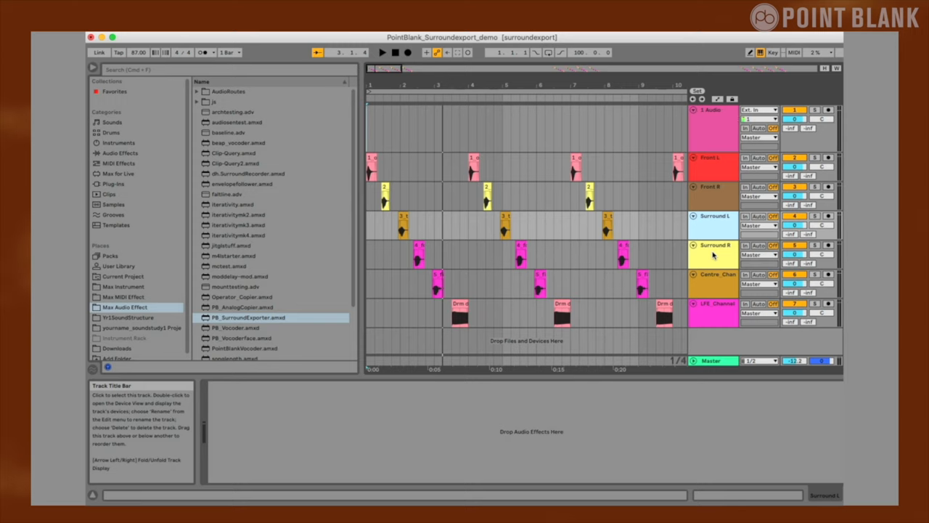
click(718, 304)
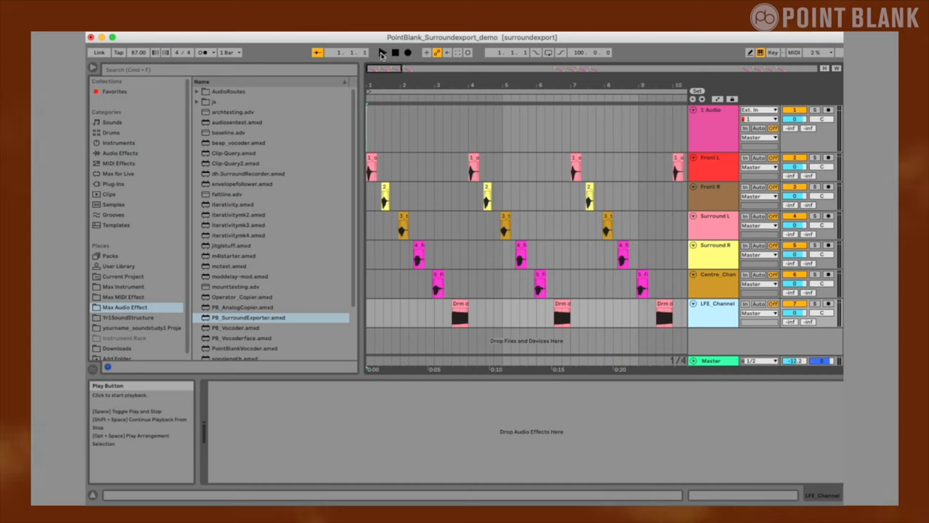
click(383, 52)
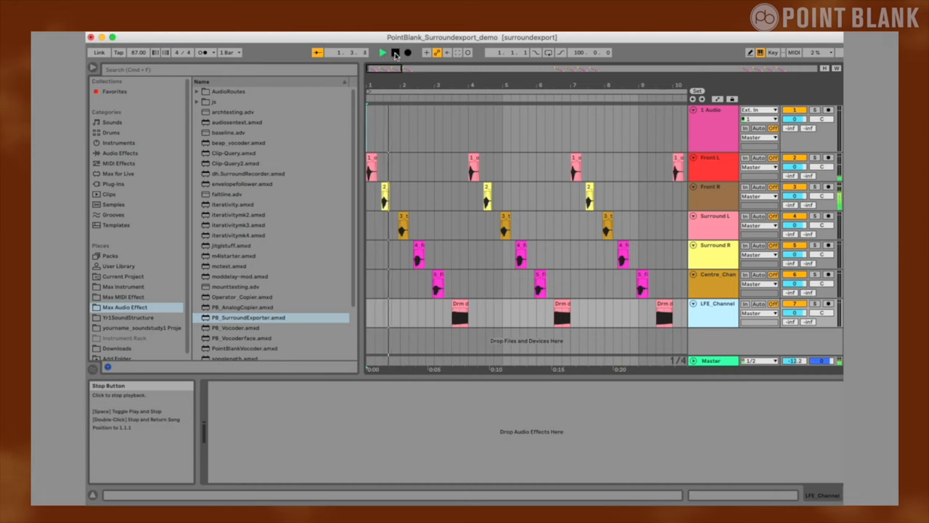
click(383, 52)
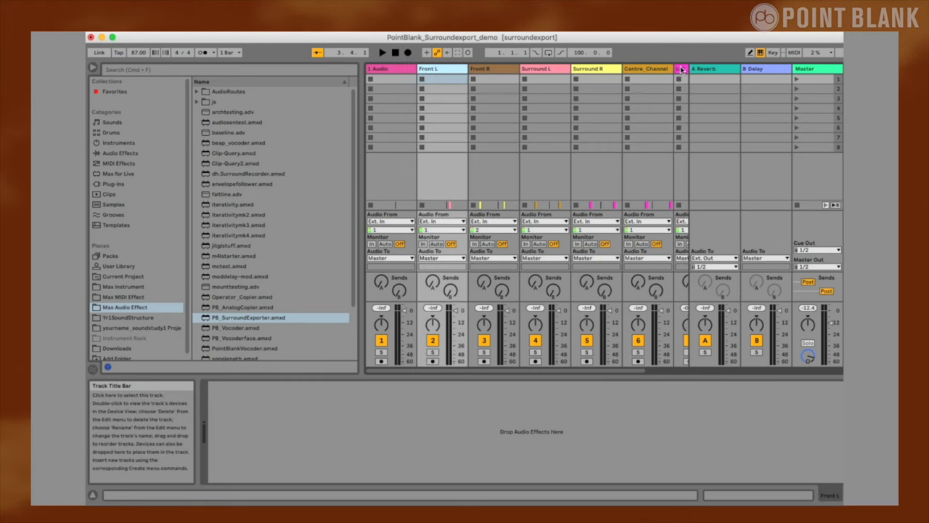
- Load Panner.amxd from the AudioRoutes folder onto the Front L track
click(389, 258)
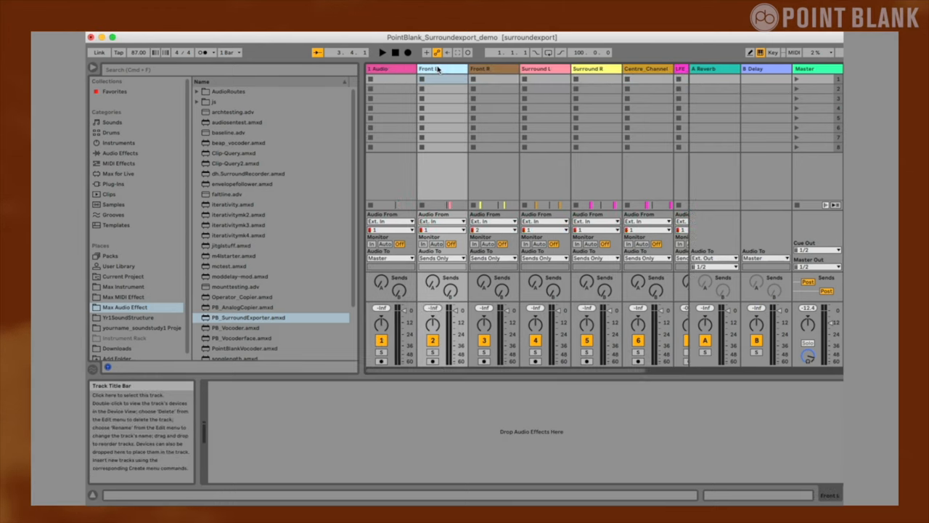
click(198, 90)
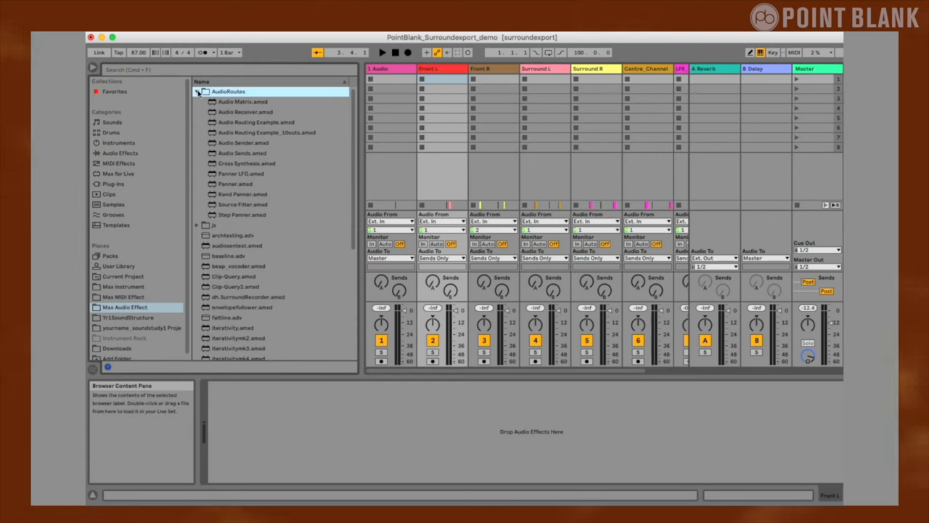
click(235, 183)
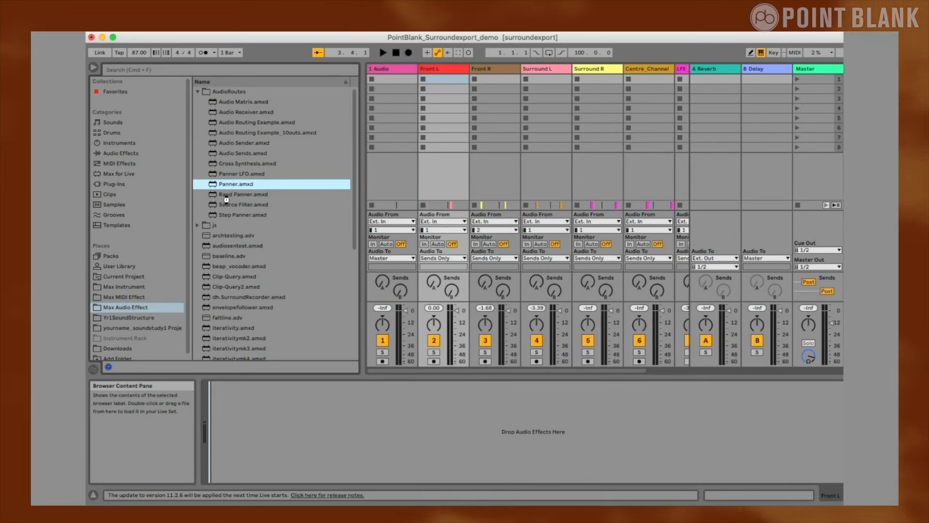
click(235, 183)
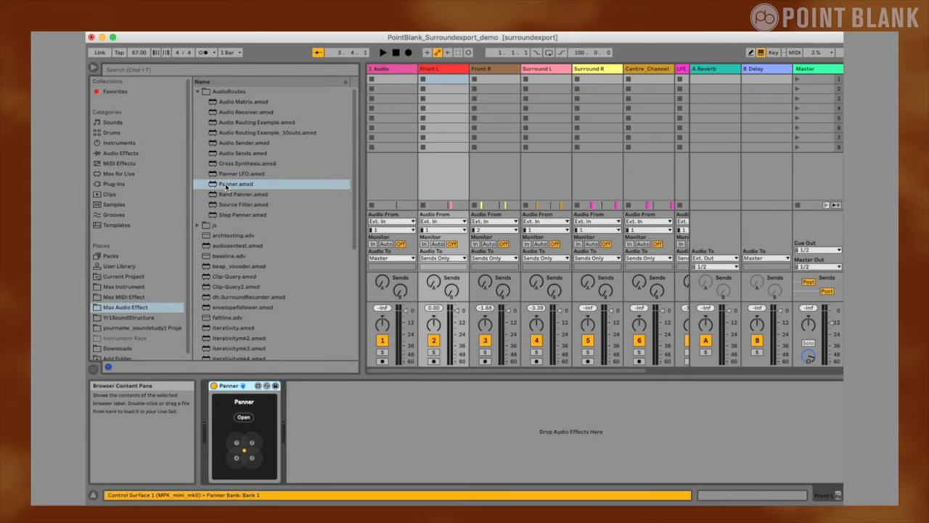
click(235, 183)
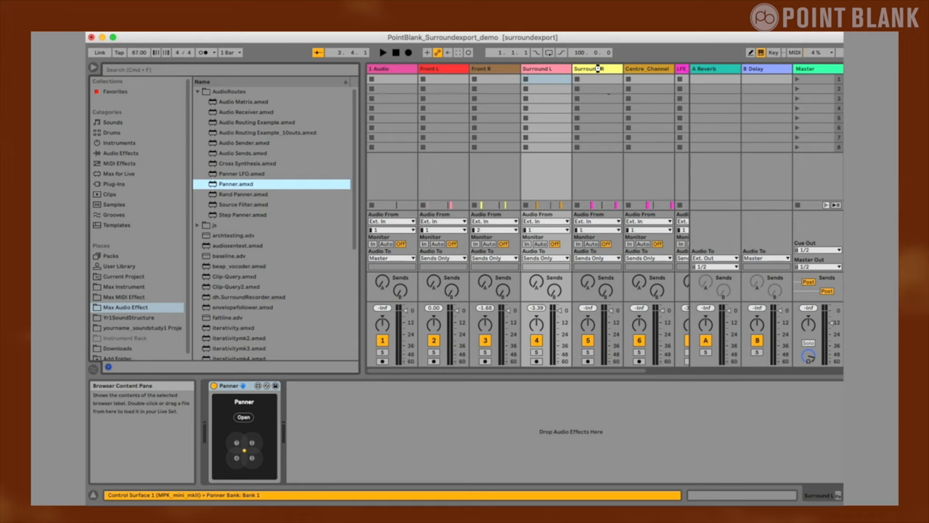
- Remove the reverb and delay return effects and insert a new return track
click(596, 68)
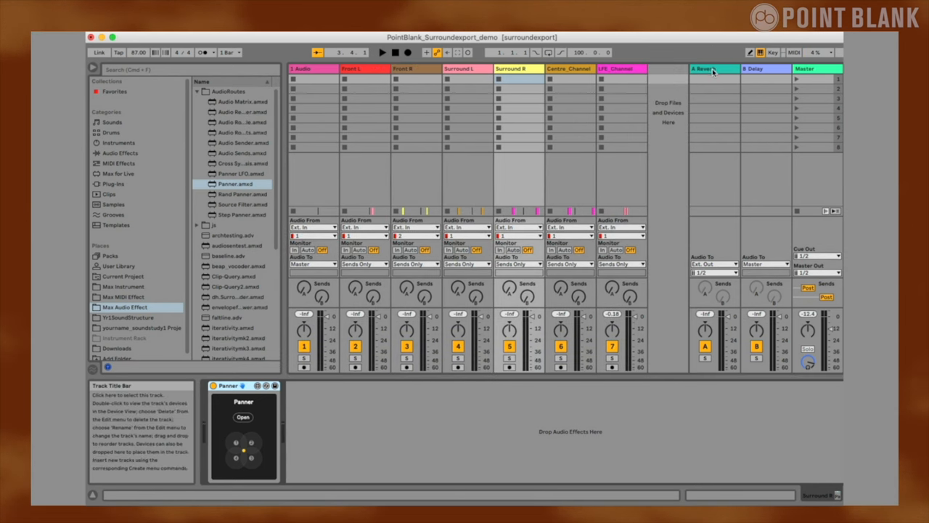
click(714, 68)
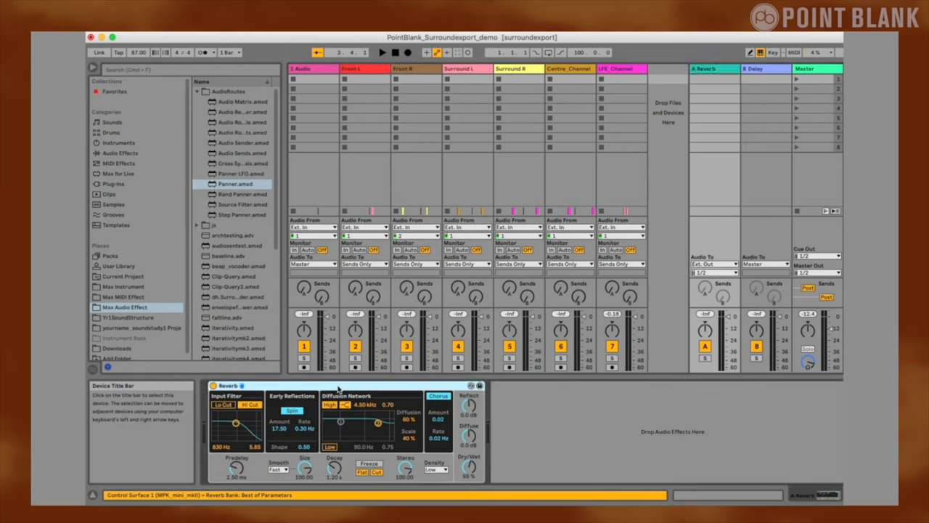
click(757, 68)
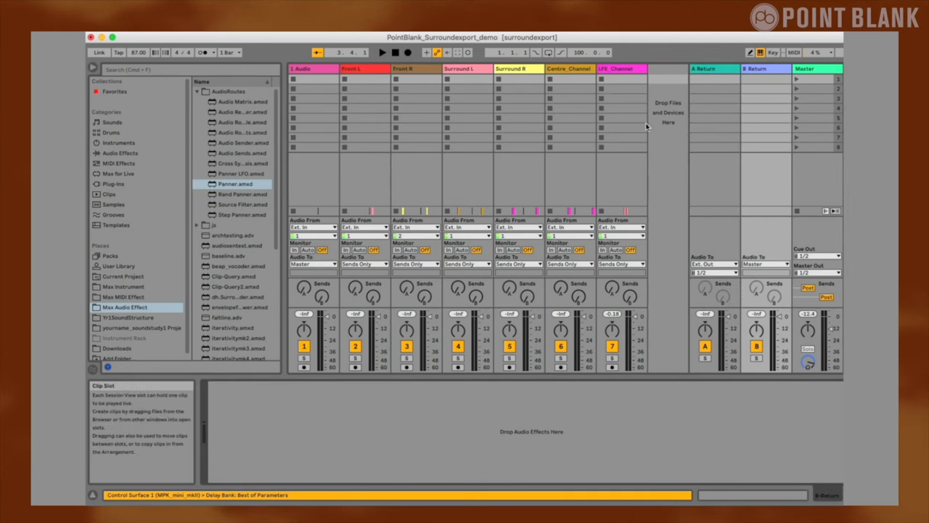
right_click(302, 69)
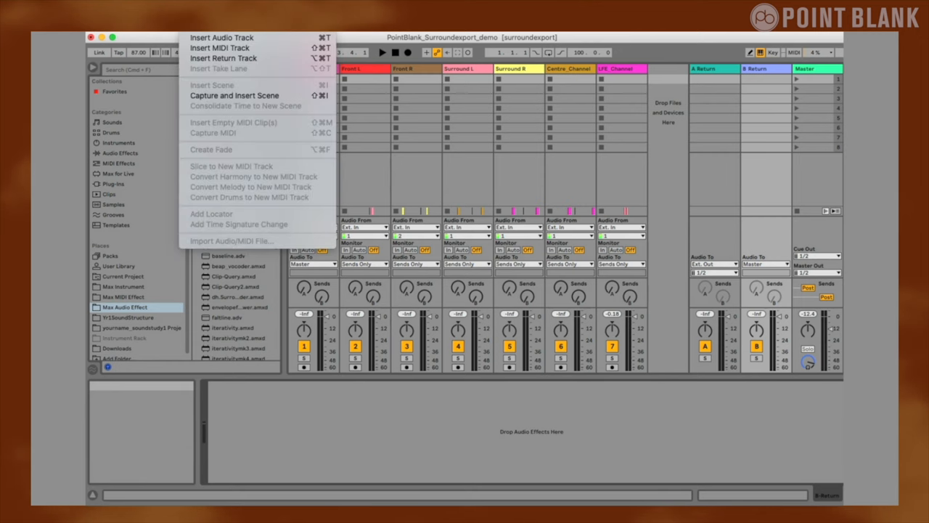
mouse_move(224, 58)
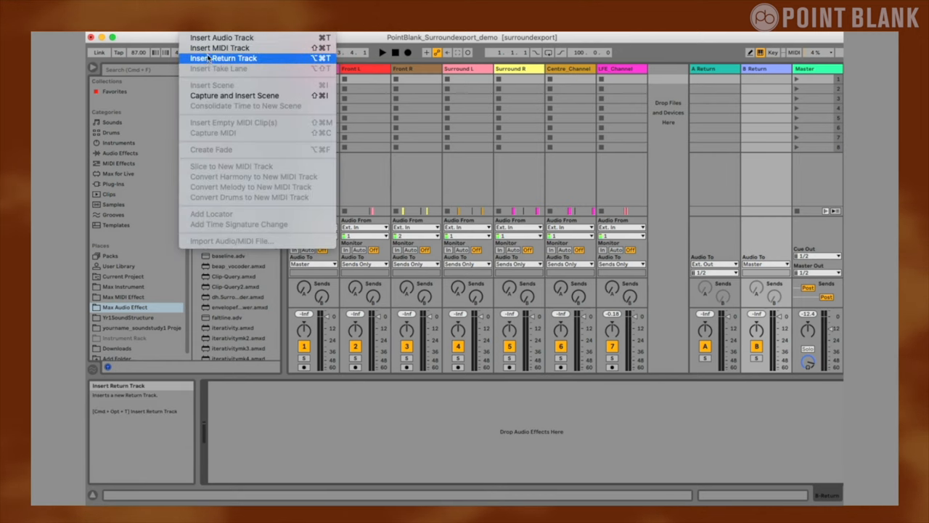
click(225, 58)
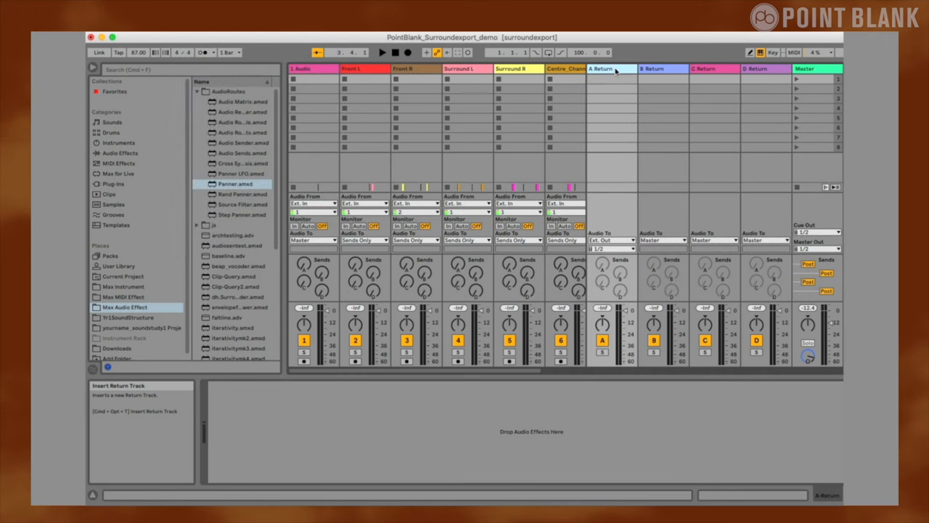
- Rename the returns A Front, B Rear, C Centre and D LFE
click(602, 68)
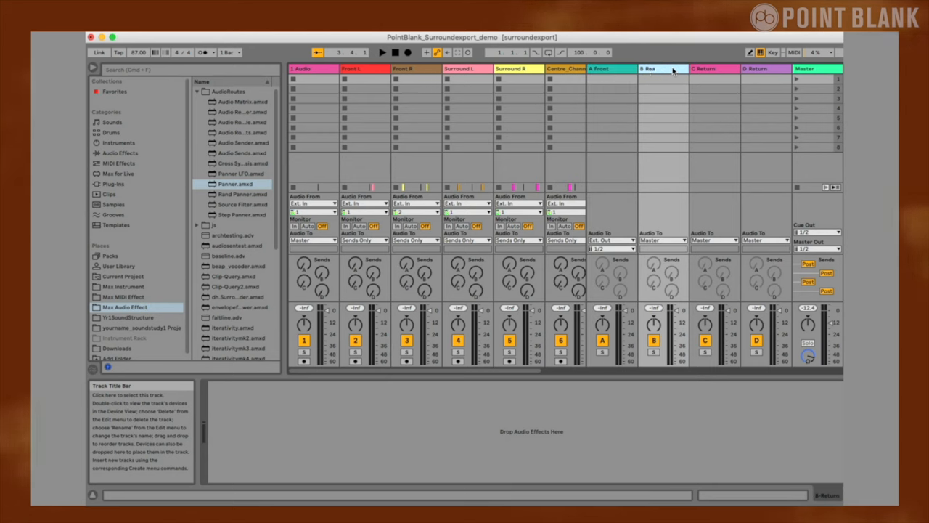
click(704, 69)
text(Centre)
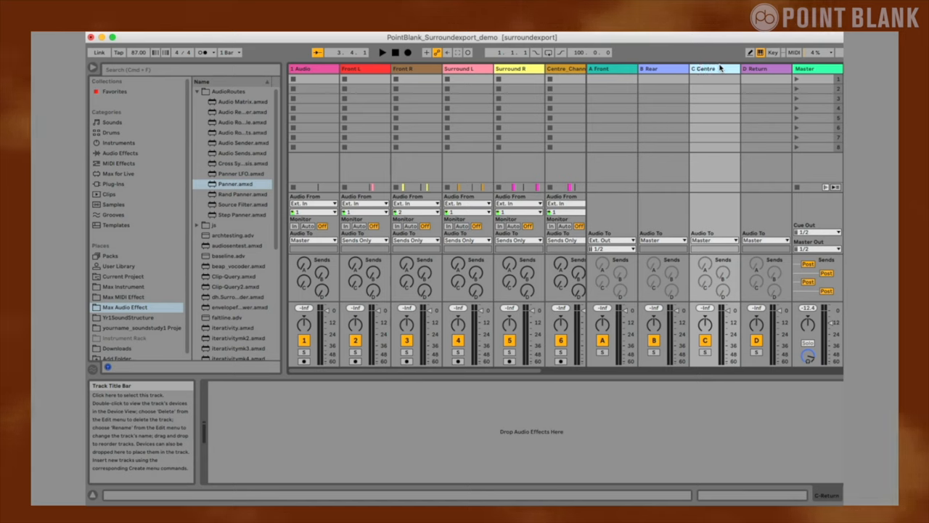
click(755, 68)
text(D LFE)
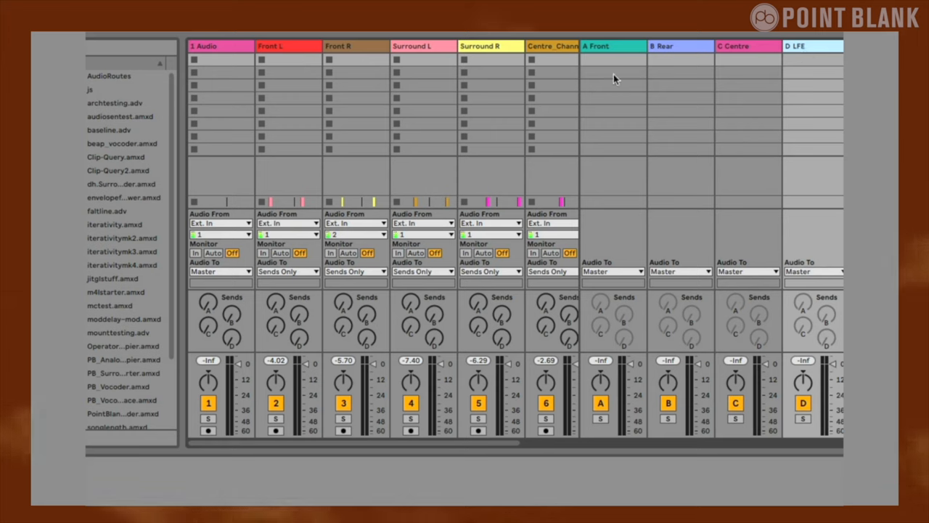
- Route the A Front return to Ext. Out 1/2 and B Rear to outputs 3/4
click(613, 272)
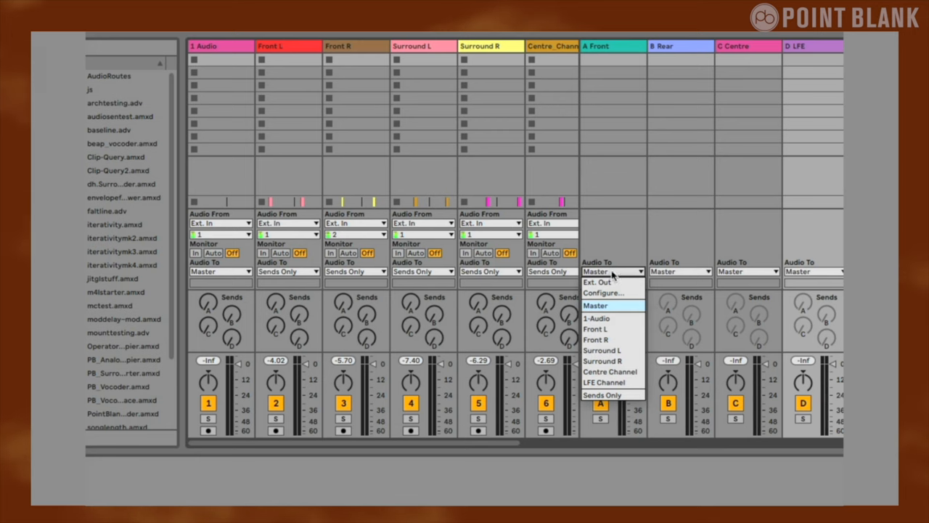
click(601, 282)
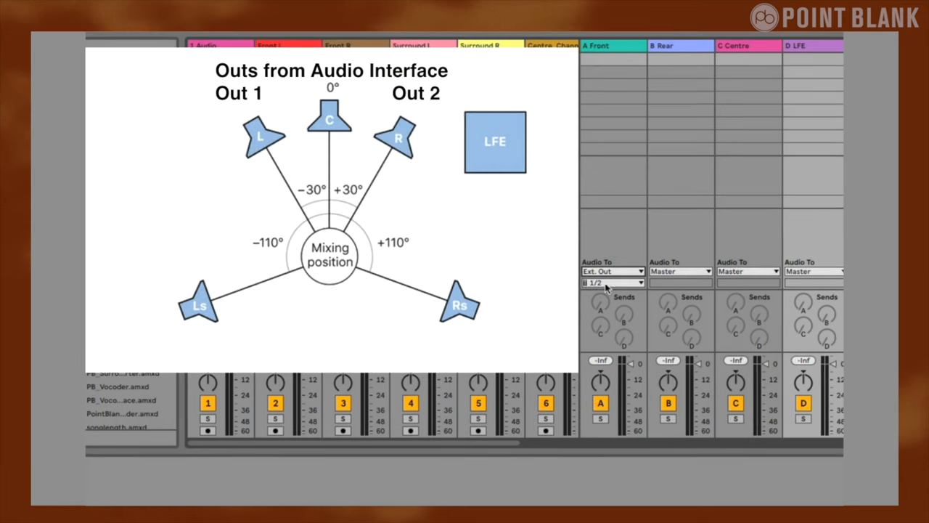
click(680, 272)
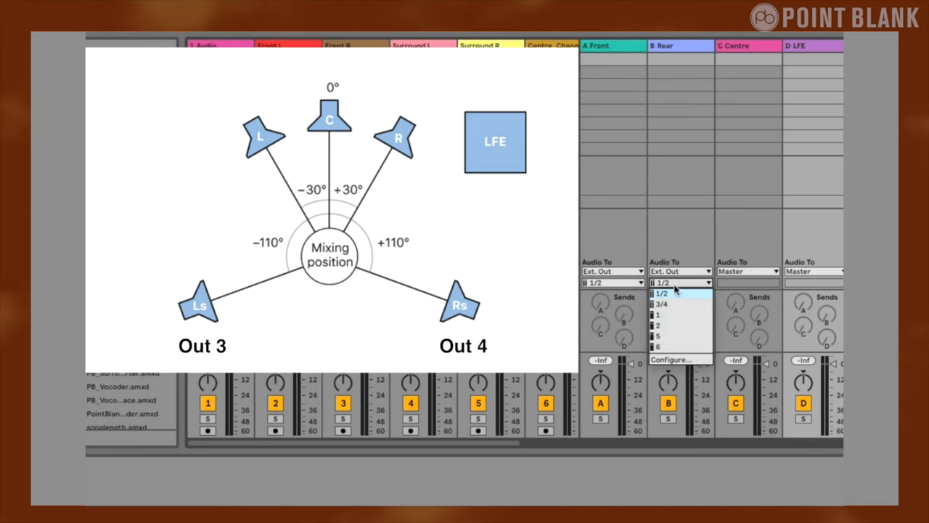
click(661, 305)
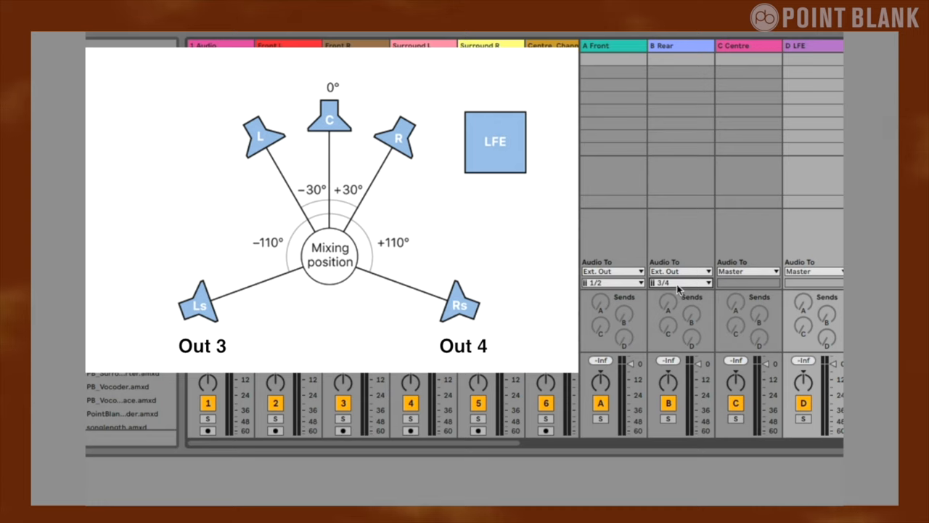
- Route C Centre and the D LFE return to their own external outputs
click(748, 271)
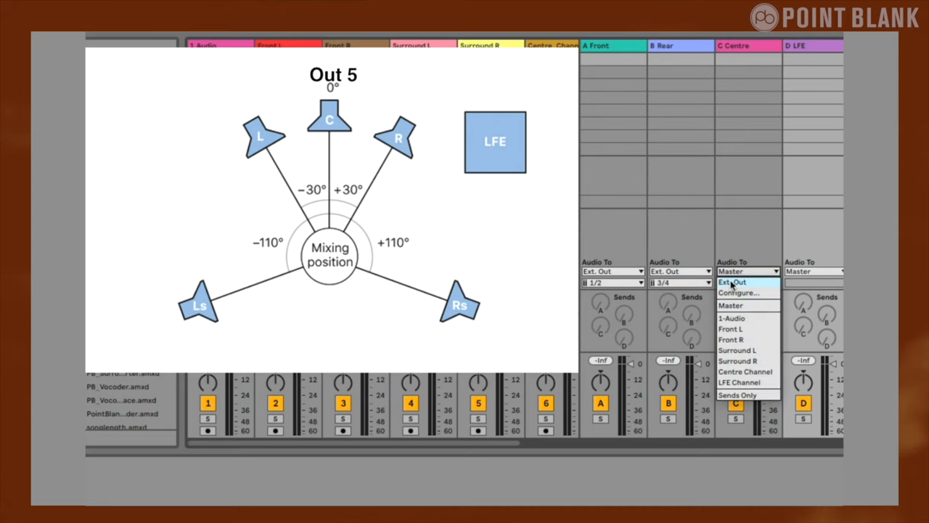
click(732, 282)
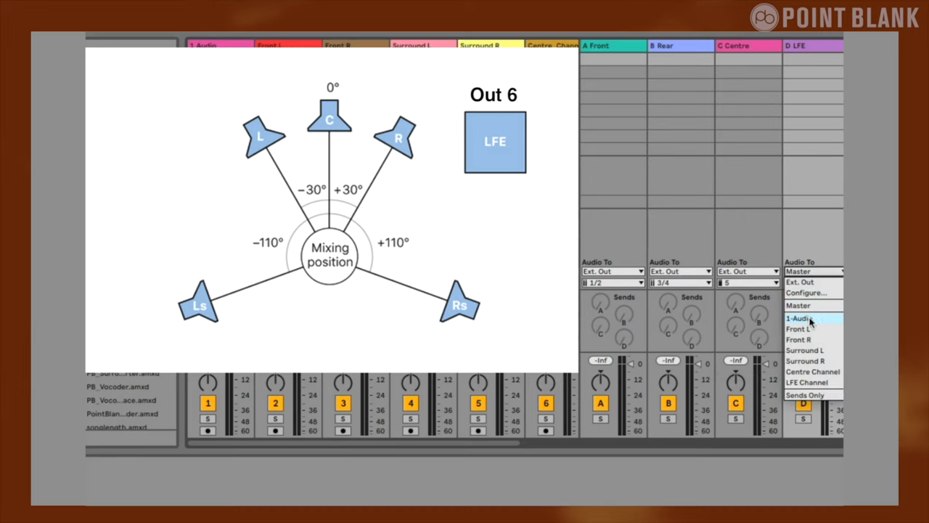
click(798, 318)
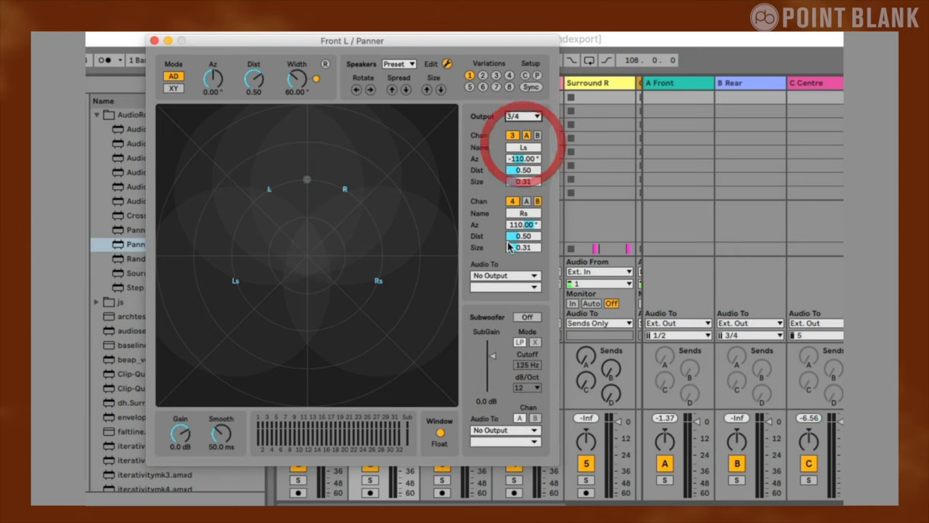
- Set the Front L Panner's output pair 5/6 to feed the C-Centre return
click(506, 275)
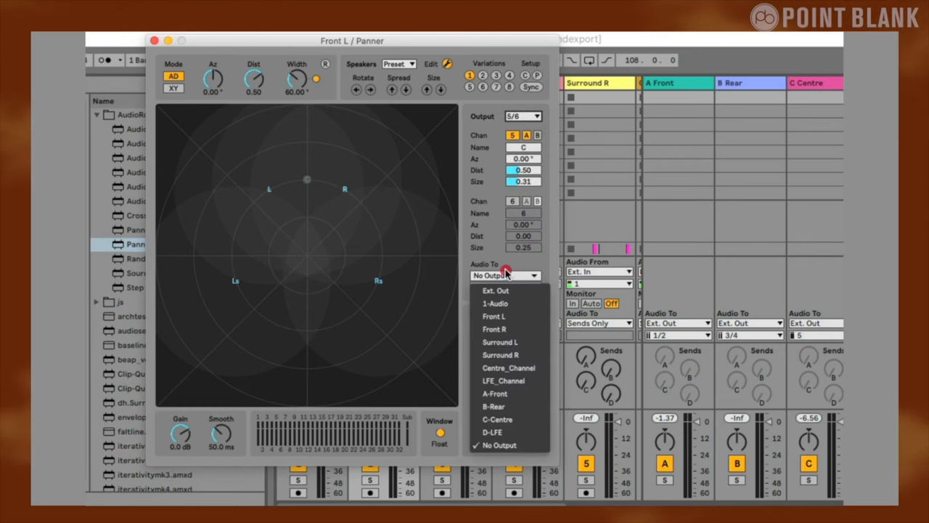
click(508, 367)
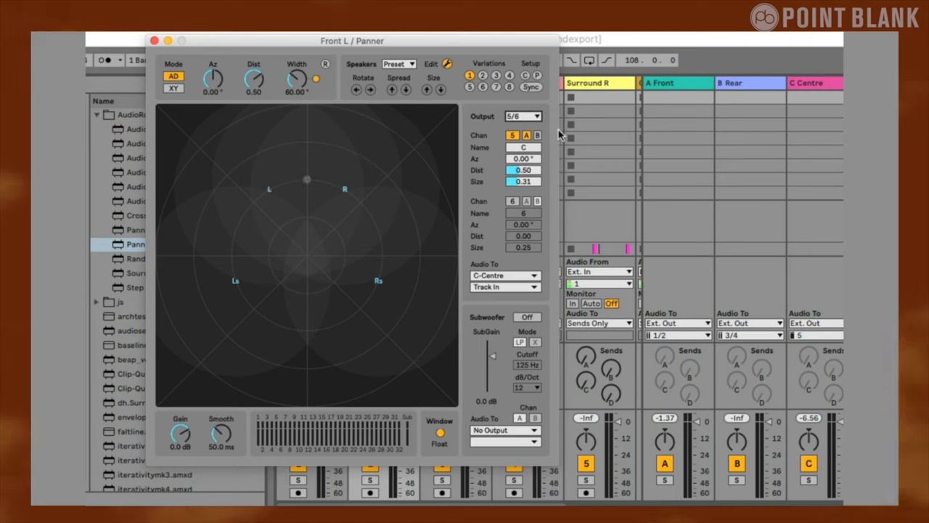
mouse_move(385, 165)
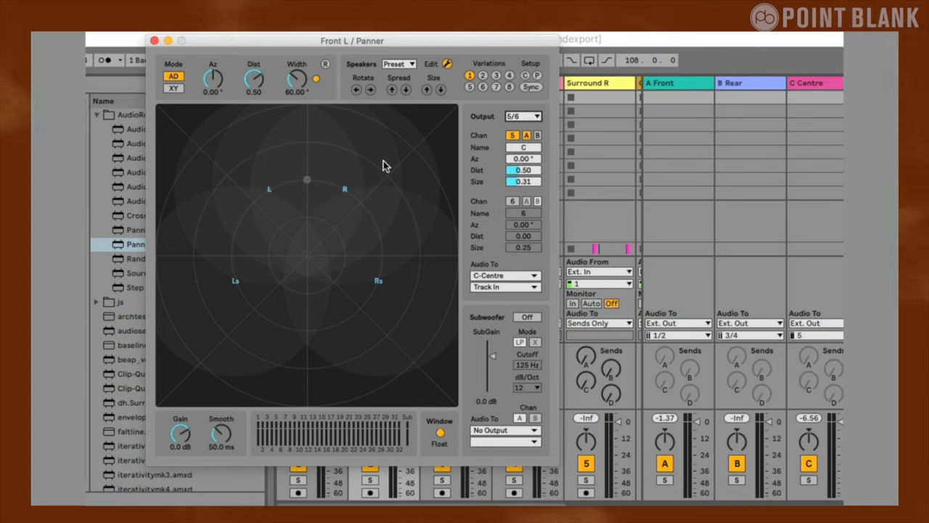
mouse_move(478, 137)
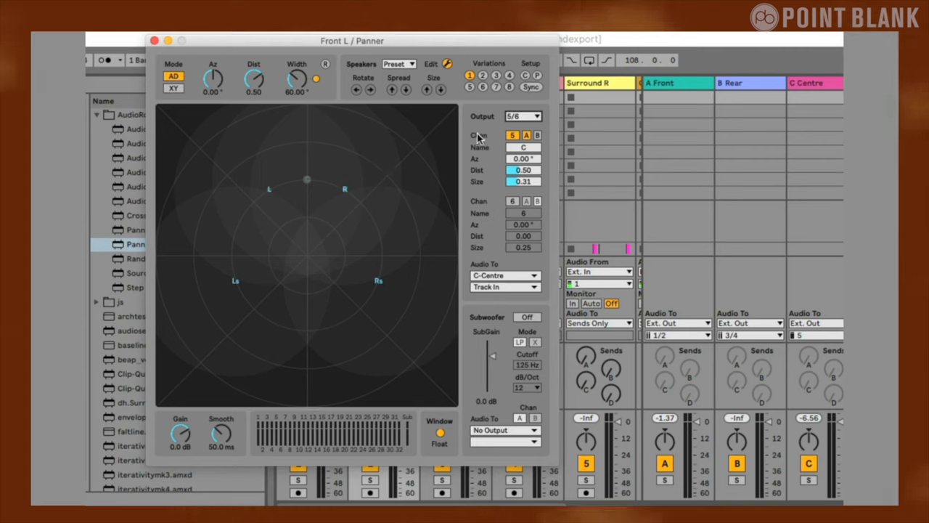
mouse_move(498, 136)
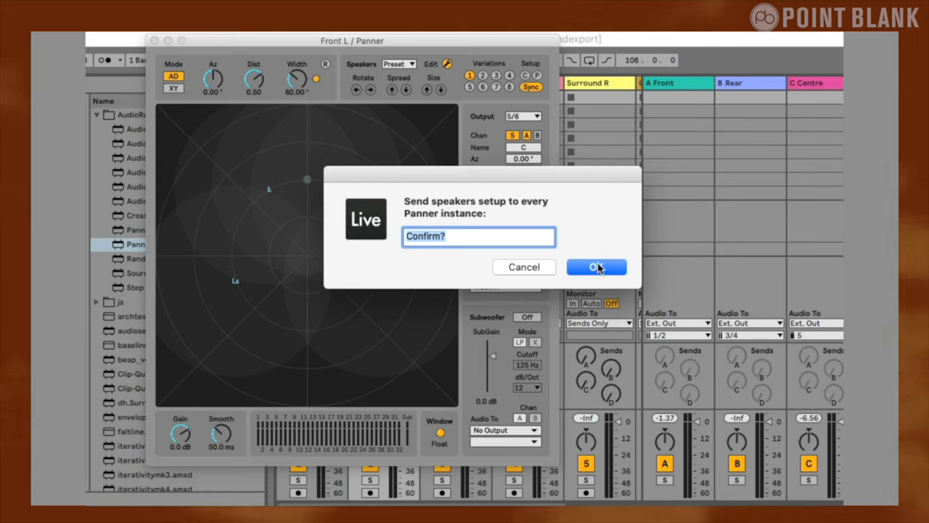
- Apply the speaker setup to every Panner, then place Front L at L and Front R at R
click(595, 267)
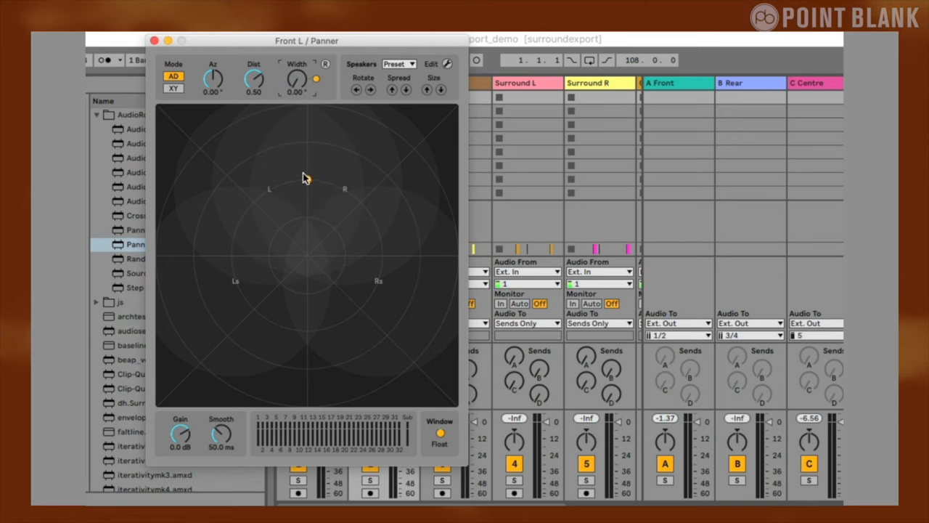
drag(305, 177, 328, 190)
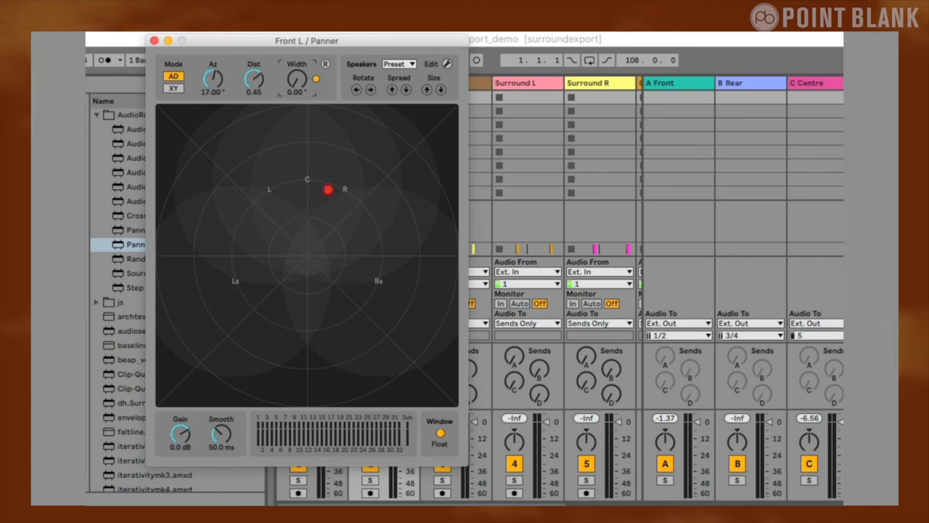
drag(328, 190, 241, 163)
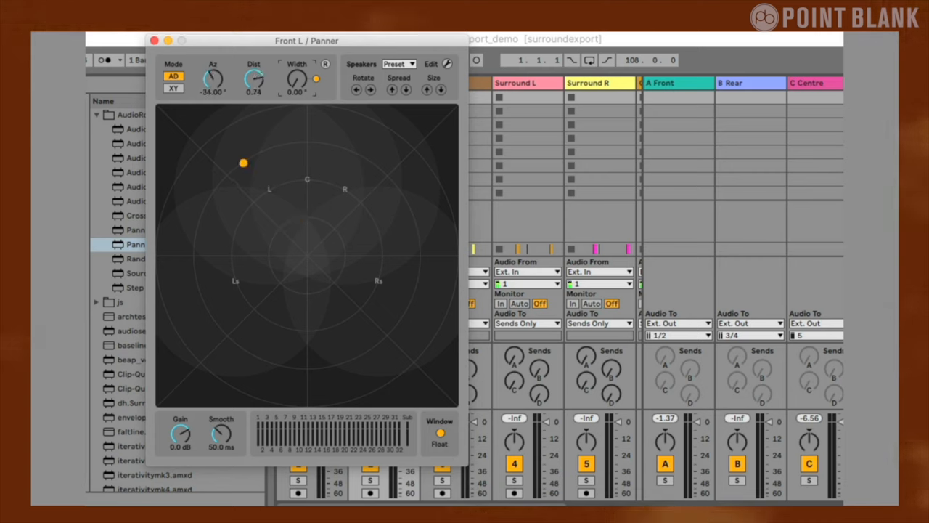
click(154, 40)
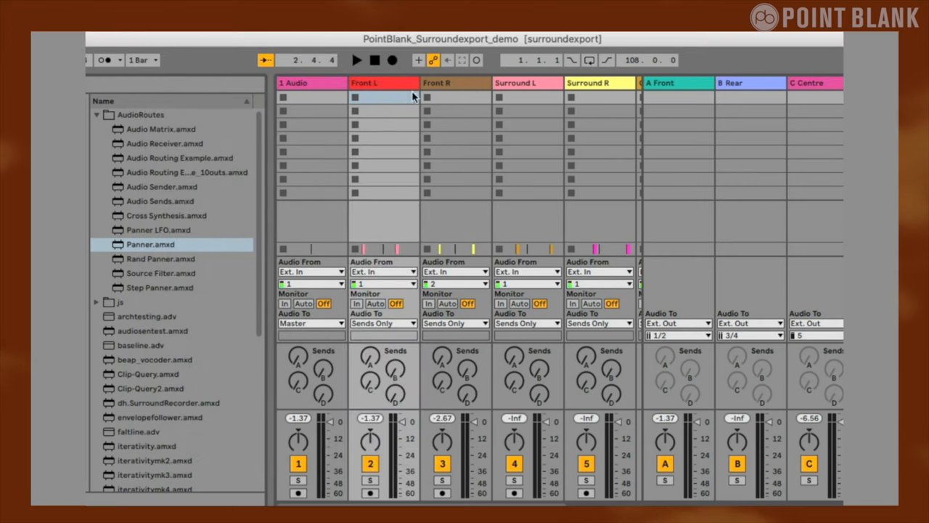
click(453, 81)
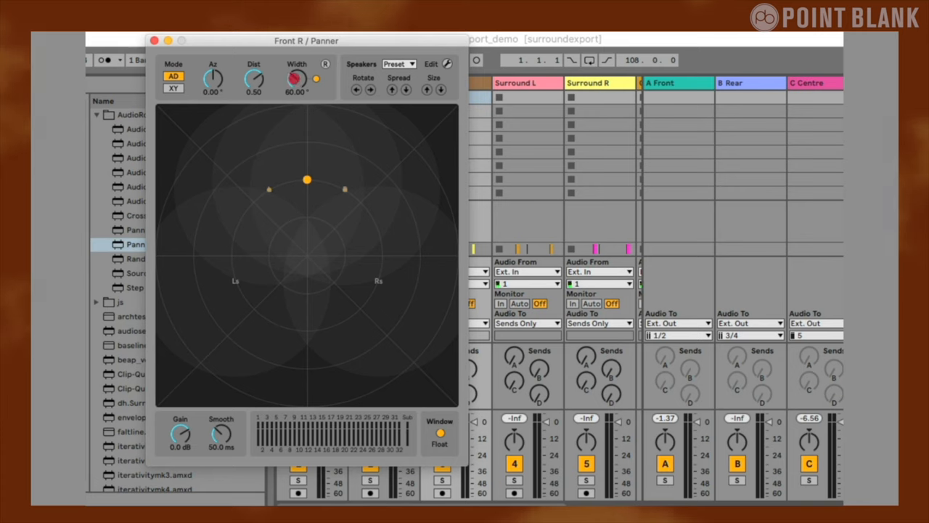
drag(308, 180, 366, 159)
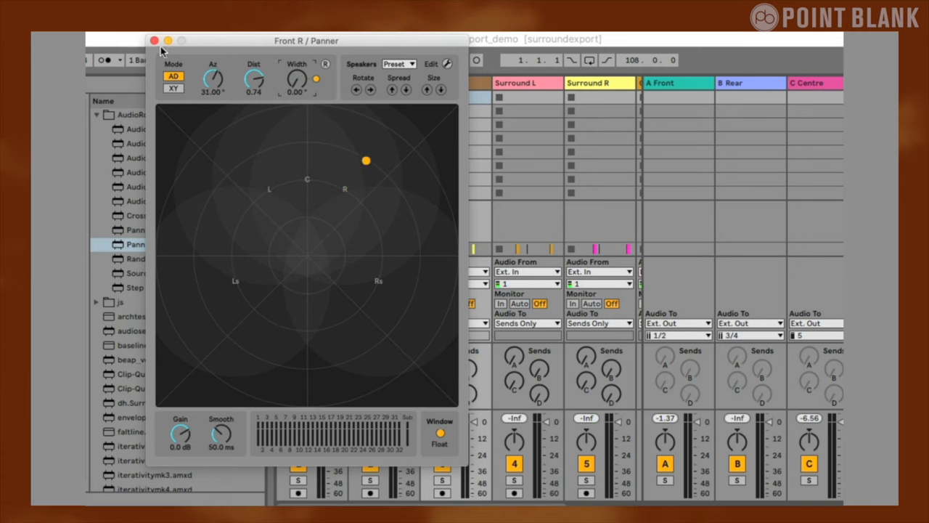
click(154, 41)
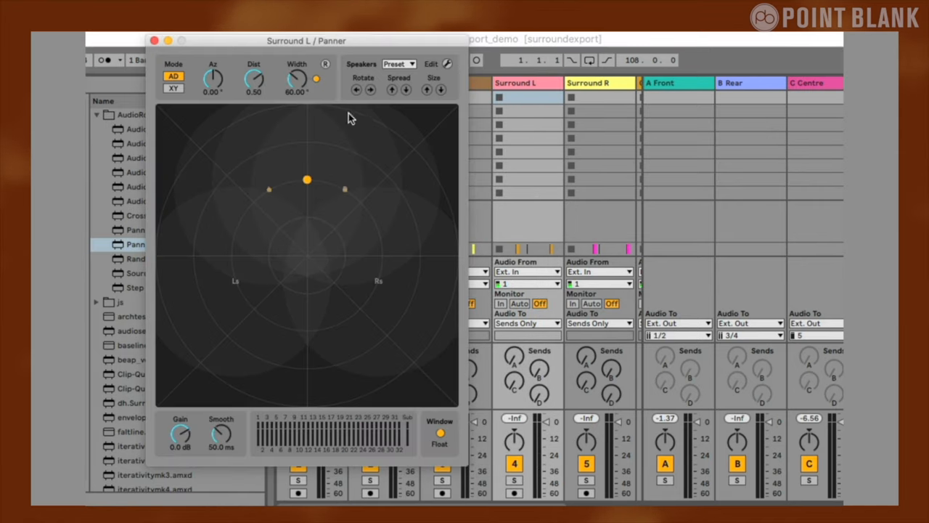
- Place the Surround L source at Ls and the Surround R source at Rs
drag(307, 180, 238, 284)
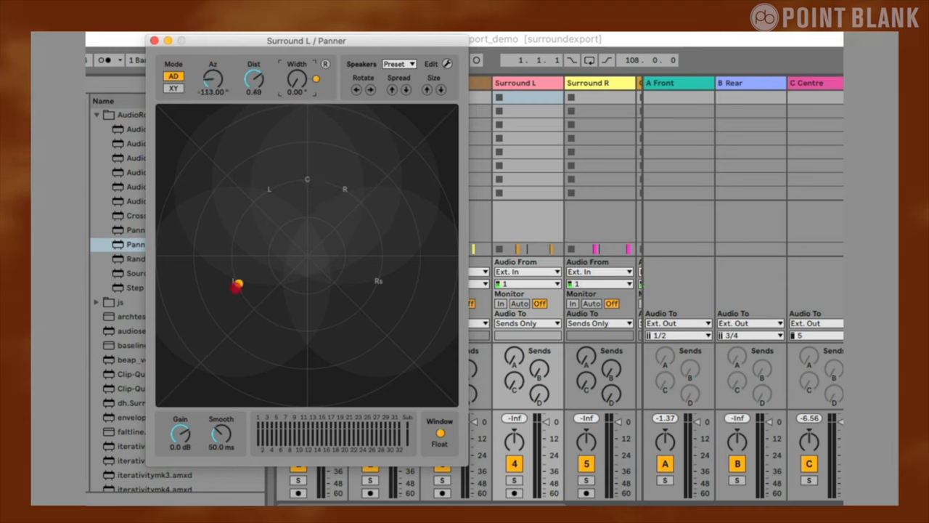
drag(238, 285, 203, 298)
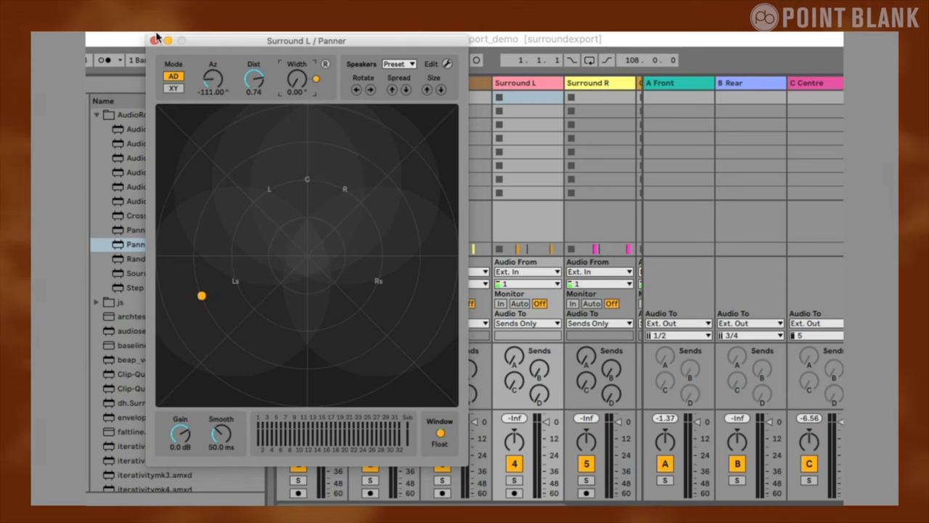
click(157, 41)
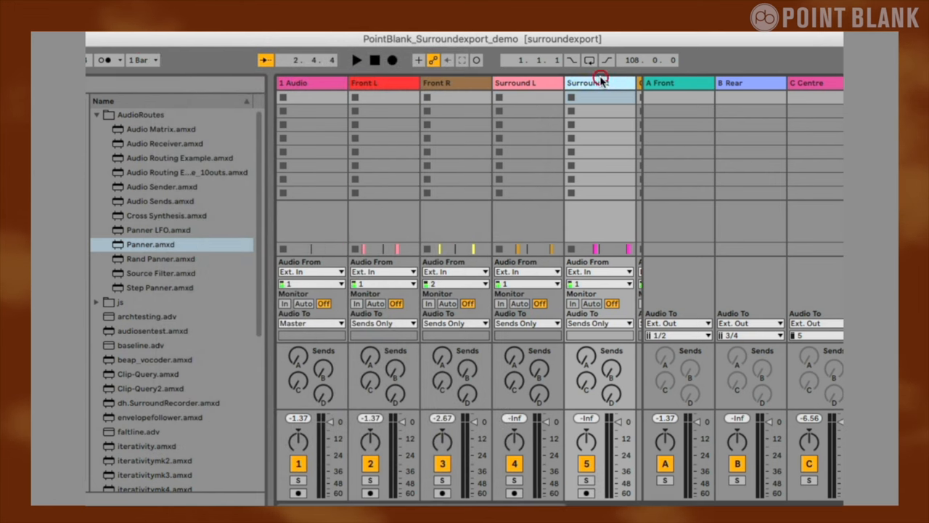
click(598, 81)
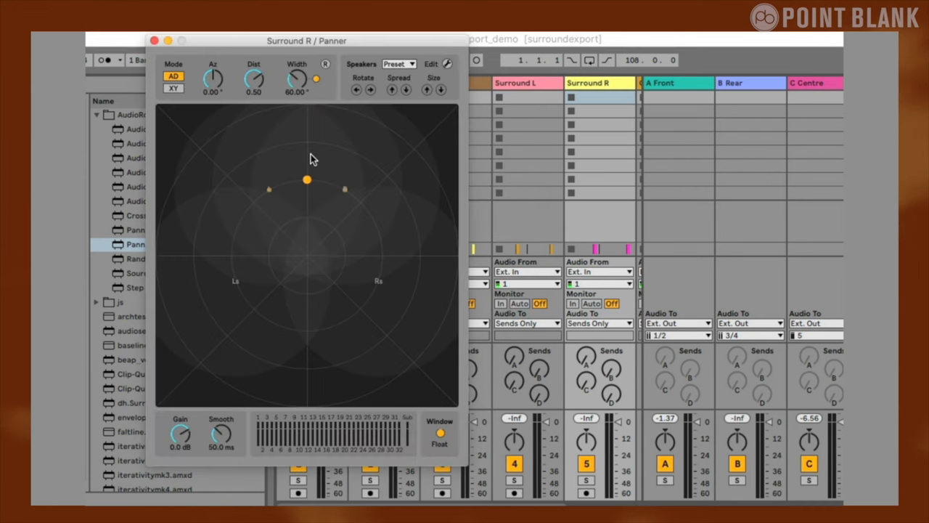
drag(308, 180, 421, 290)
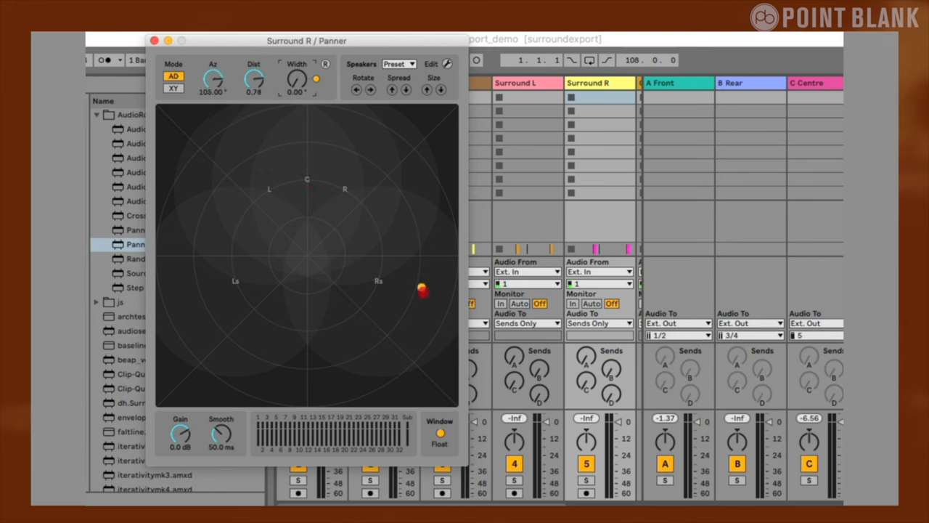
drag(421, 290, 410, 299)
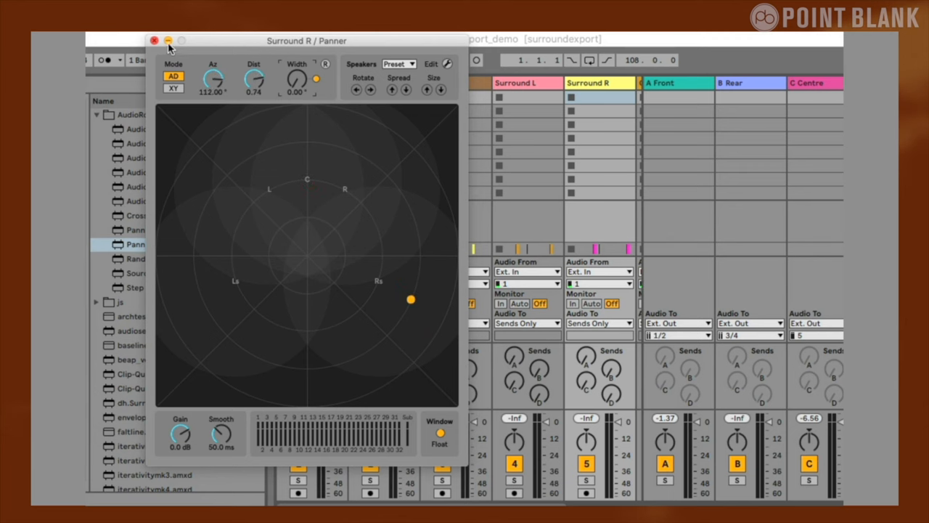
click(154, 40)
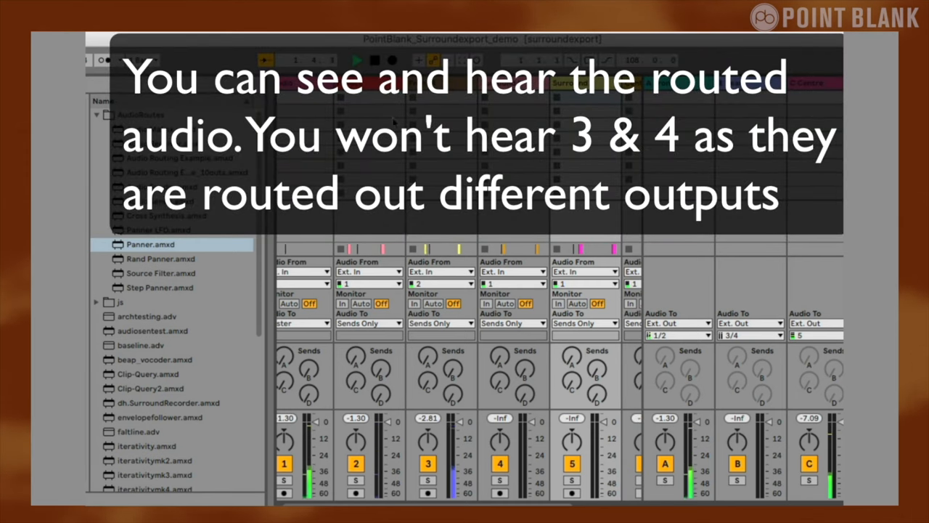
- Clear the old exporter and load PB_SurroundExporter.amxd from the browser
click(358, 61)
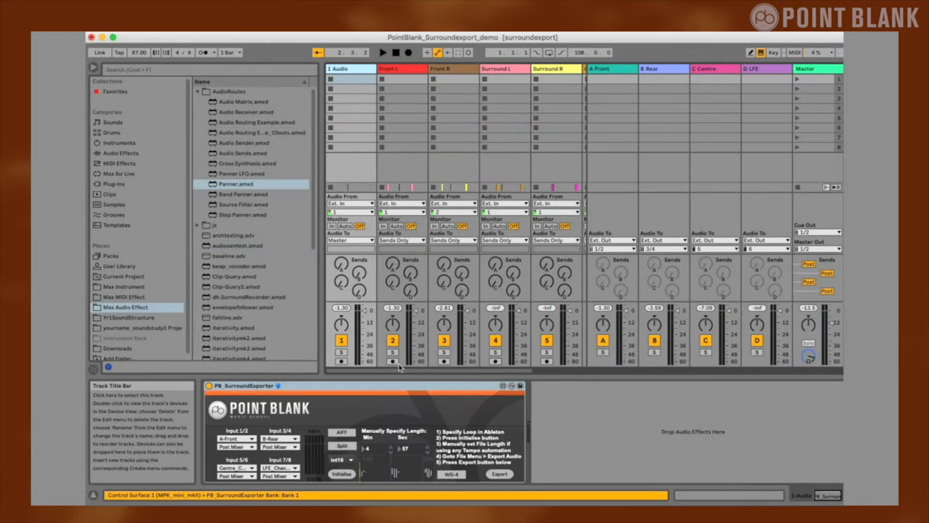
click(244, 385)
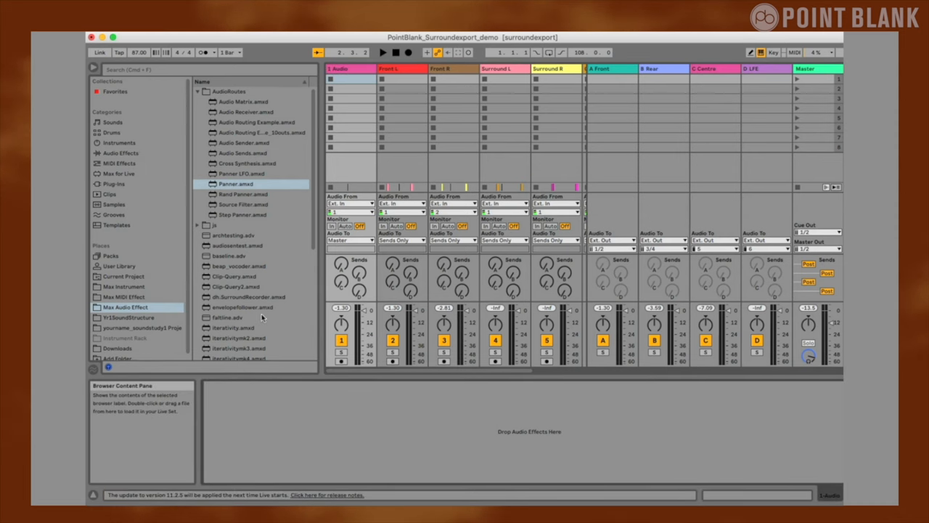
scroll(down, 3)
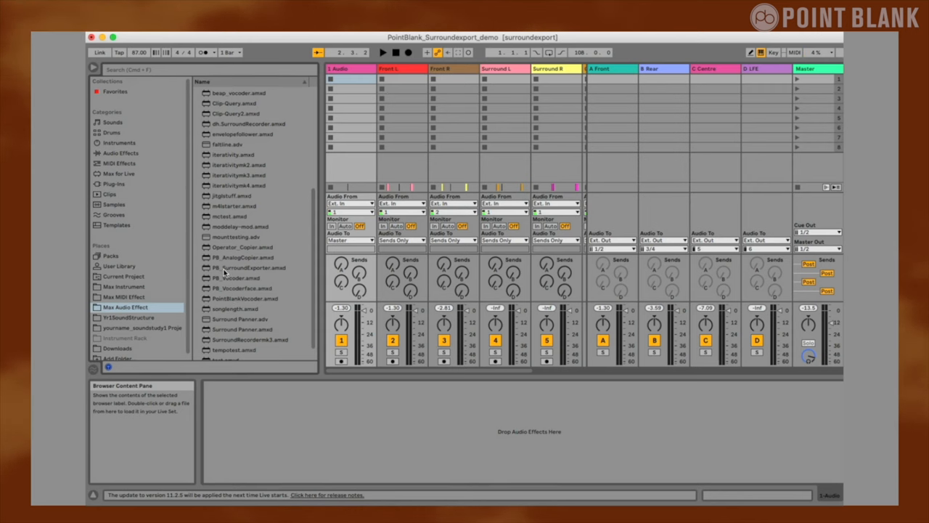
double_click(249, 267)
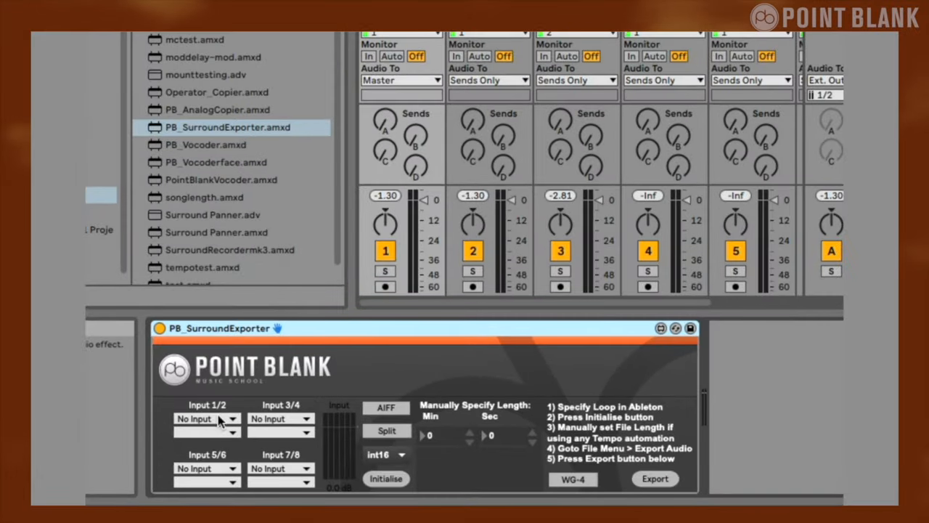
- Assign A-Front to input 1/2, B-Rear to 3/4 and D-LFE to 7/8 on the exporter
click(207, 418)
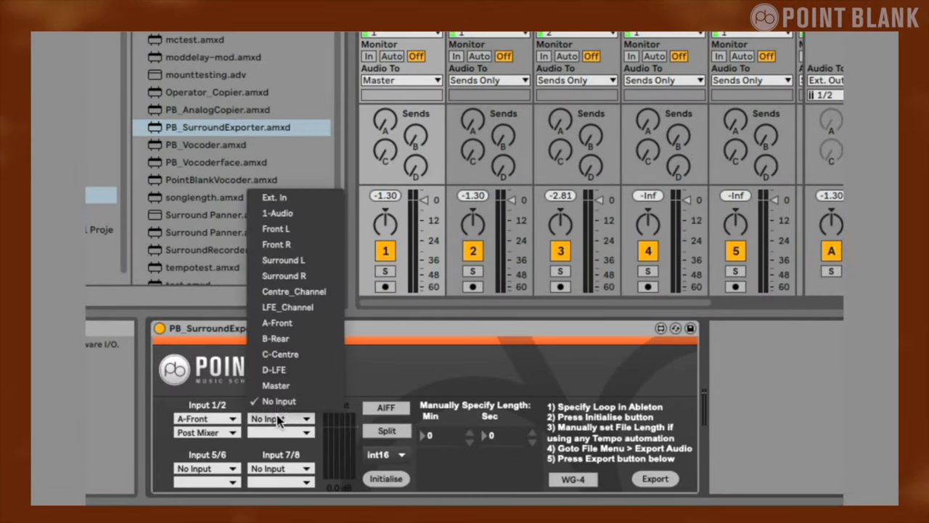
click(276, 338)
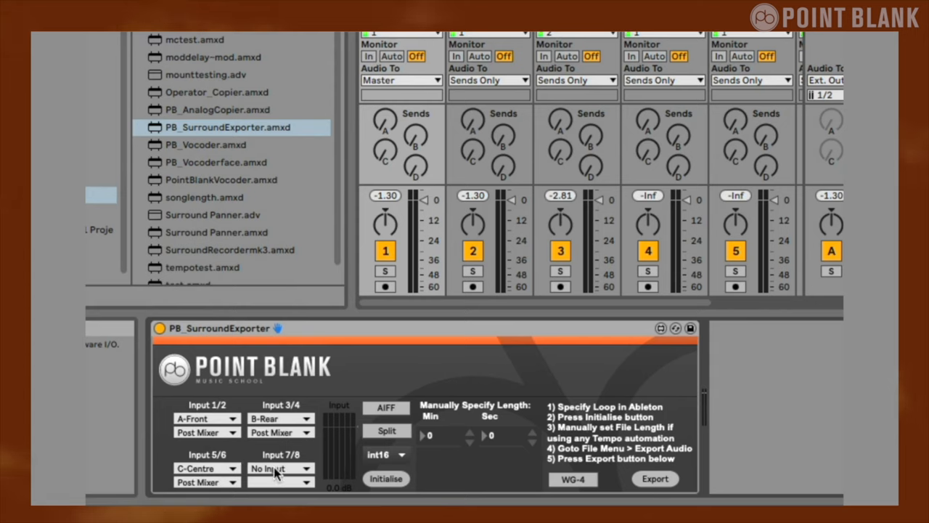
click(279, 467)
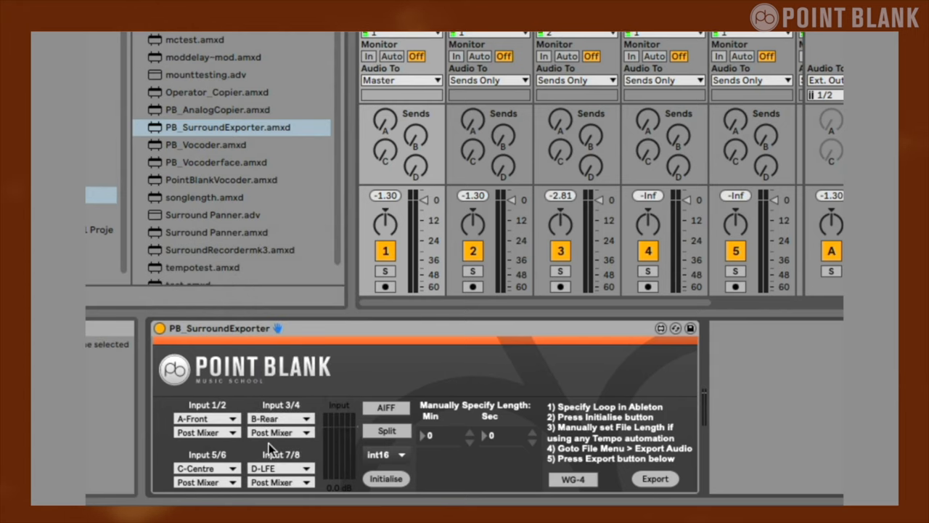
mouse_move(370, 328)
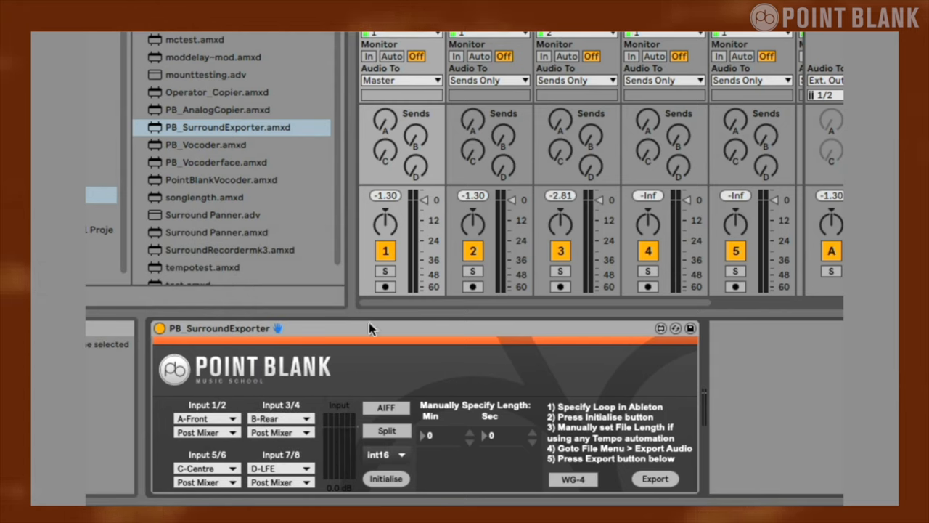
mouse_move(424, 384)
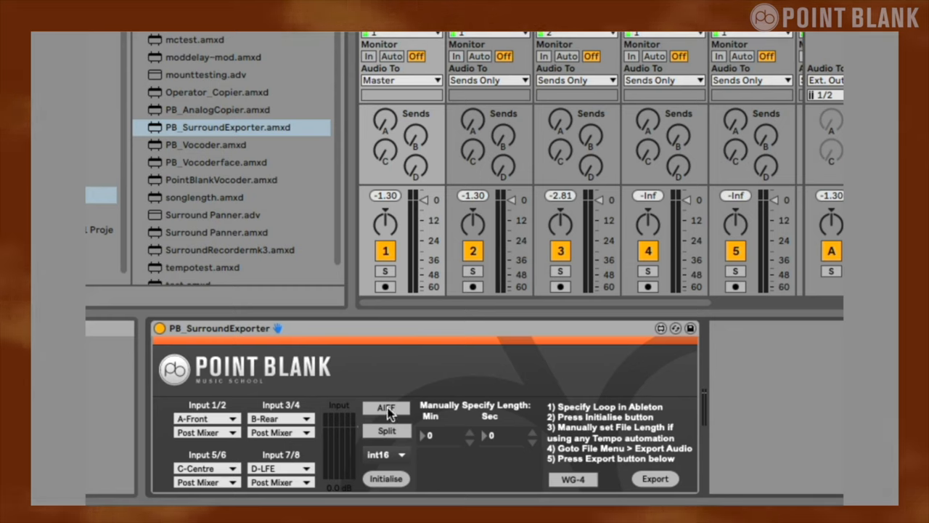
mouse_move(389, 413)
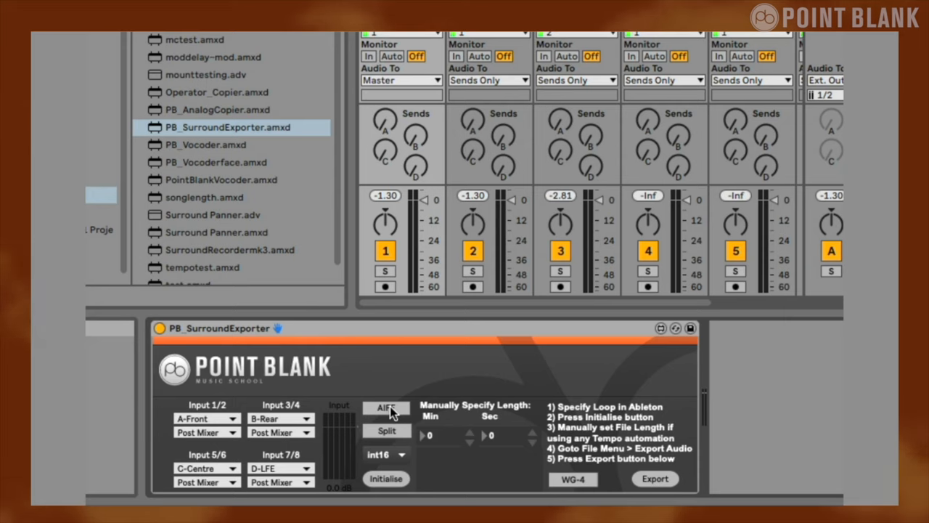
mouse_move(395, 415)
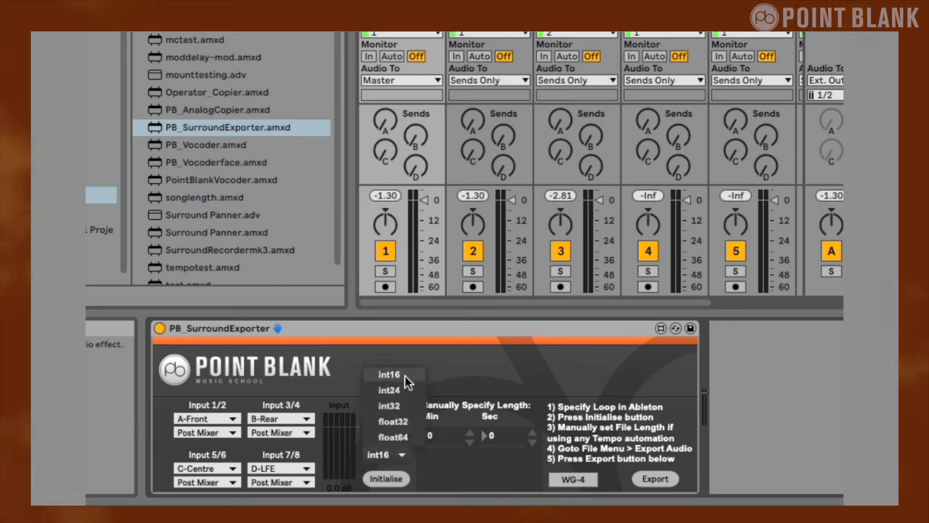
mouse_move(366, 346)
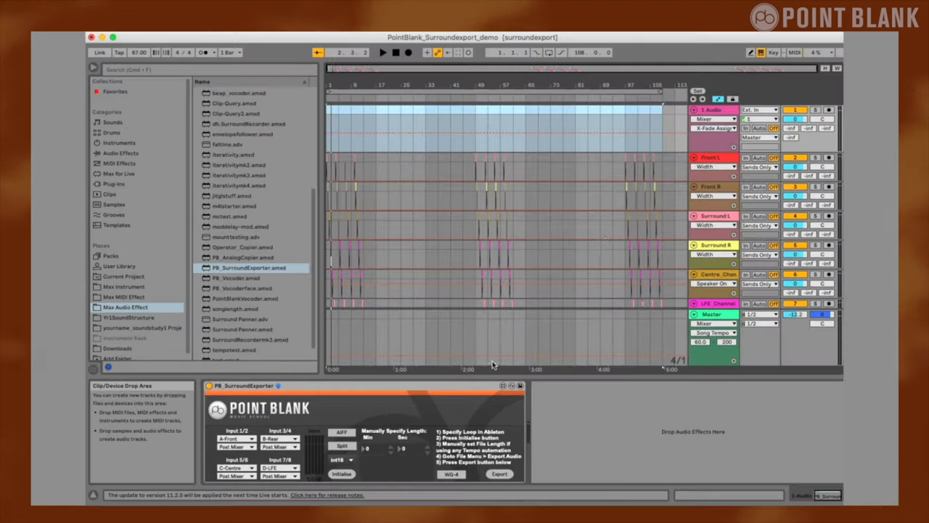
mouse_move(659, 92)
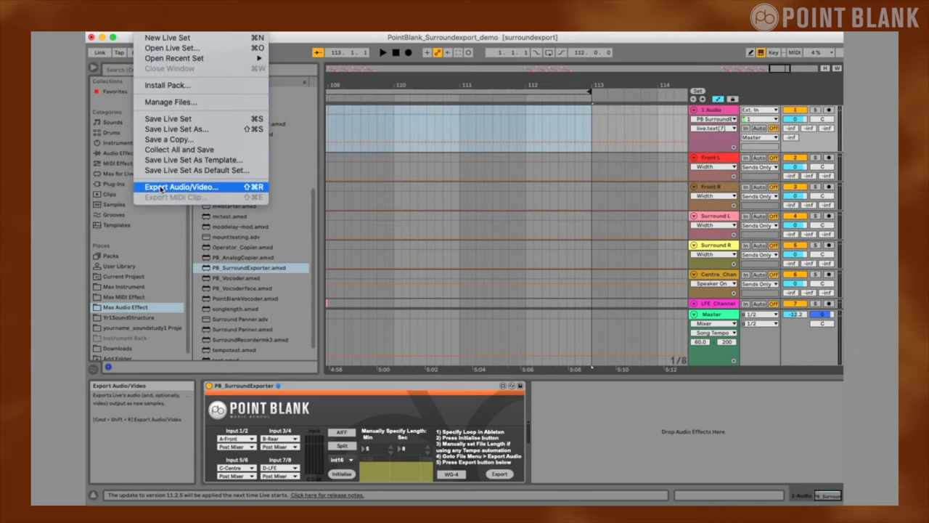
- Render the set to an AIFF file saved in the surroundbounce folder via Export Audio/Video
click(180, 186)
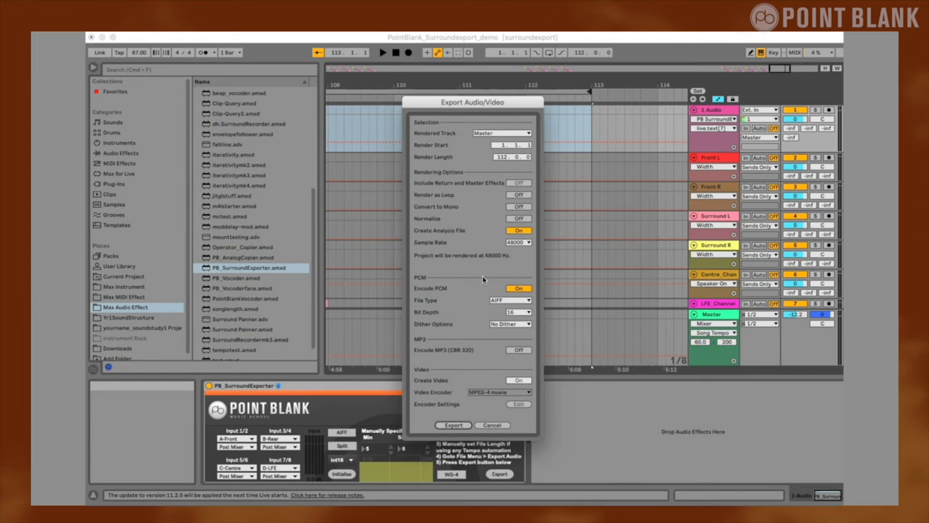
click(453, 424)
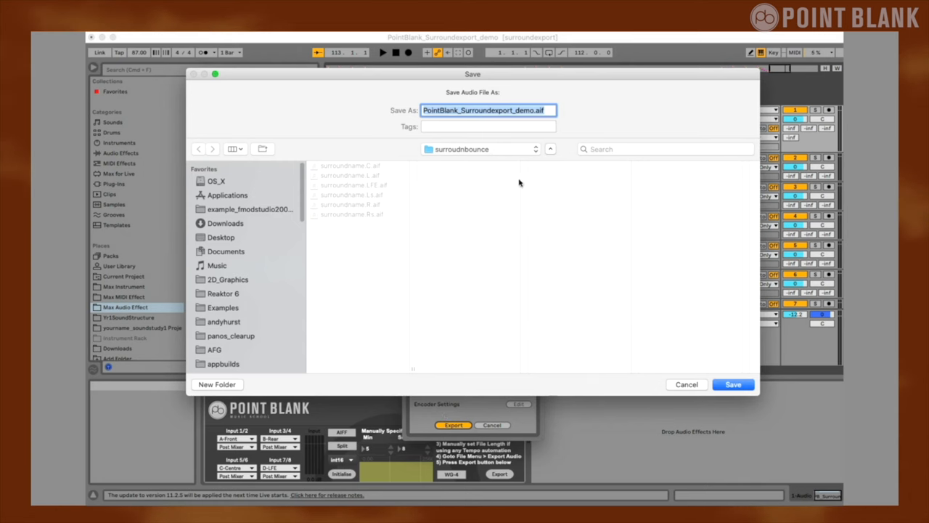
click(732, 383)
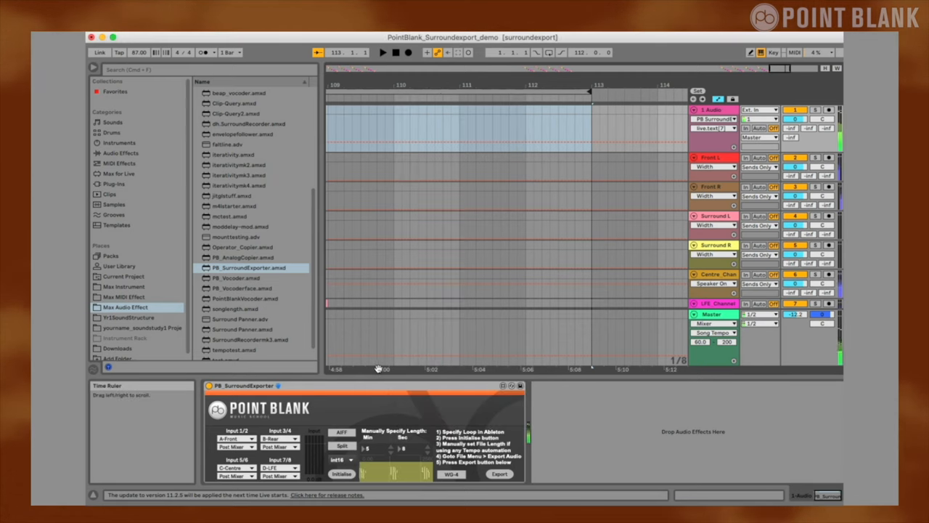
- Start the SurroundExporter export and create a new surroundbounce folder in the AbletonSurroundPlugin Project
click(500, 473)
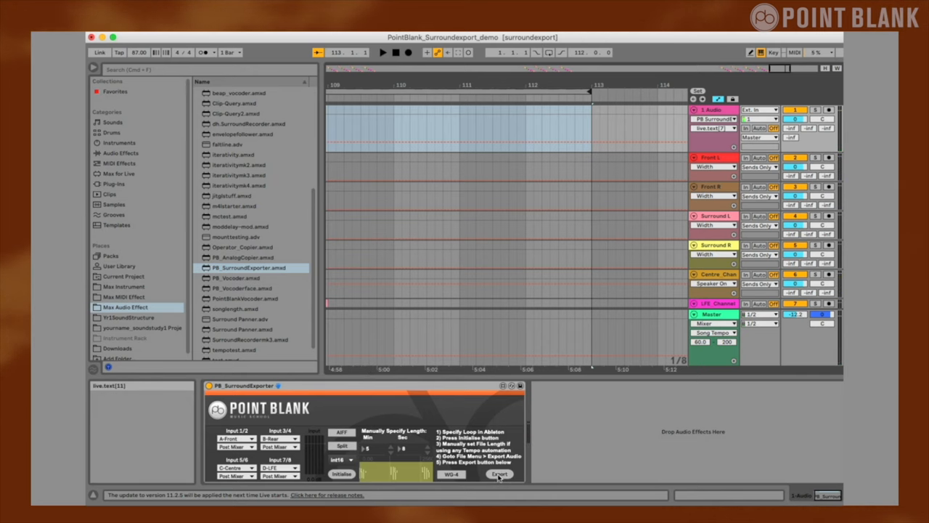
click(499, 473)
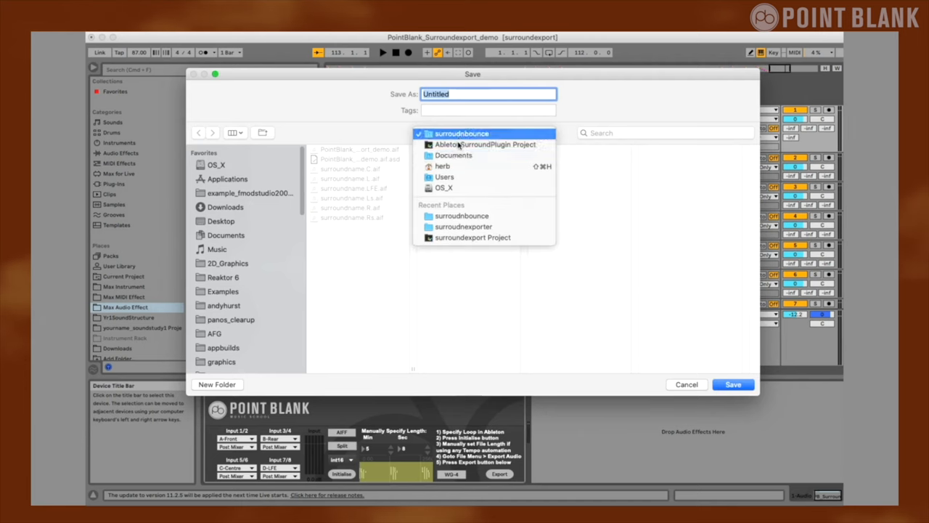
click(484, 145)
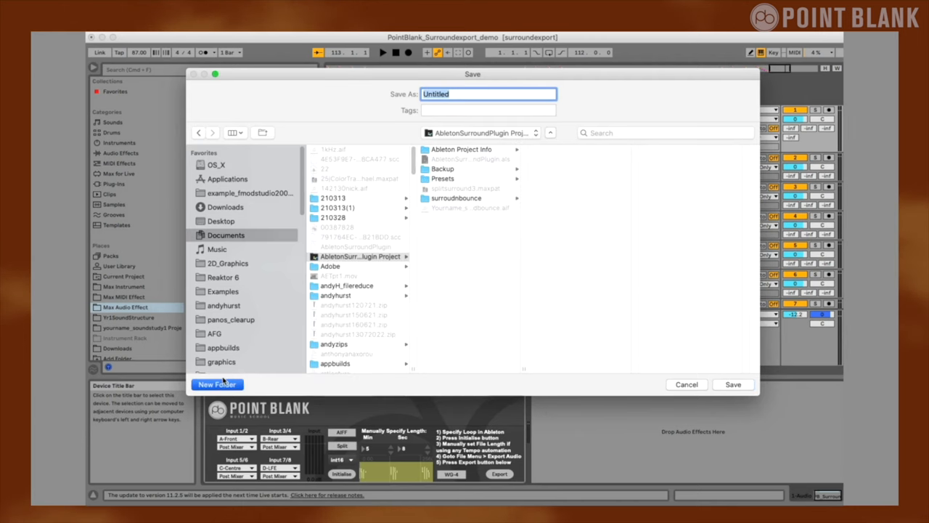
click(218, 383)
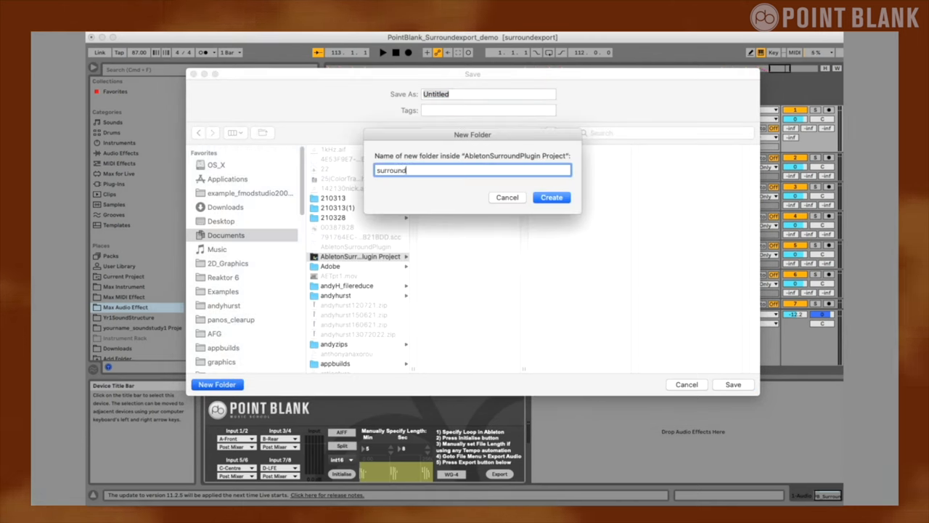
click(552, 198)
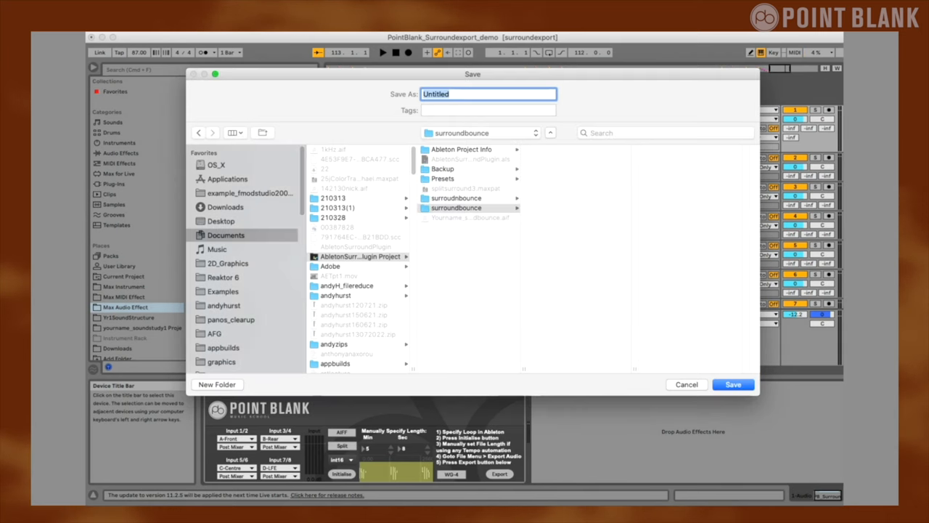
mouse_move(366, 138)
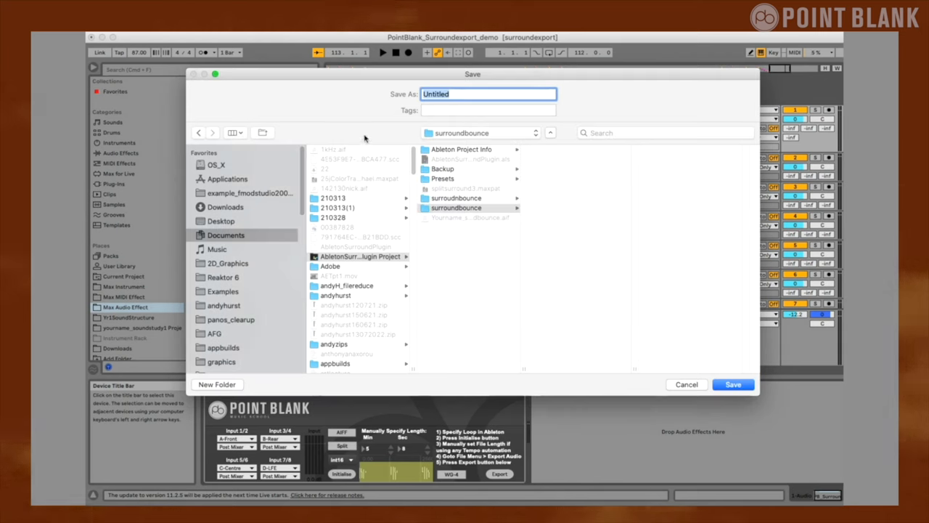
- Save the surround export there under the name 'surroundname'
text(surroundn)
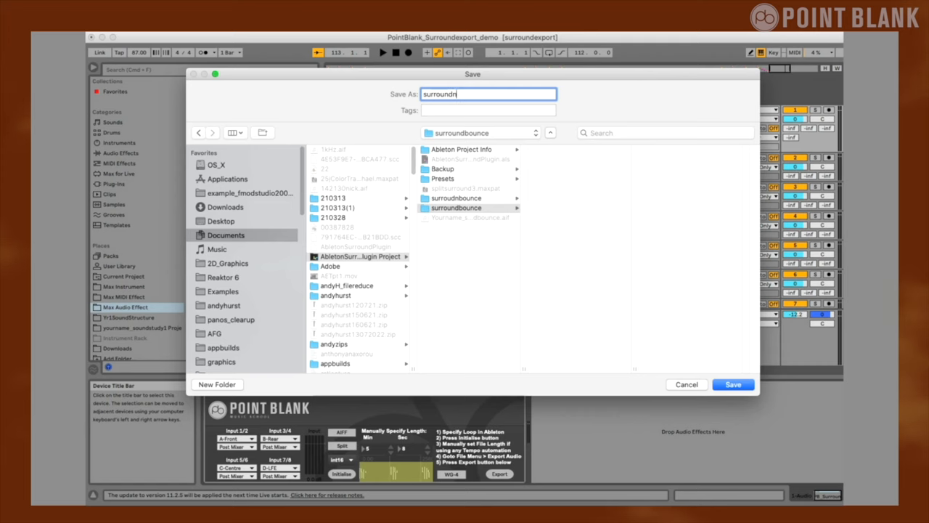
text(ame)
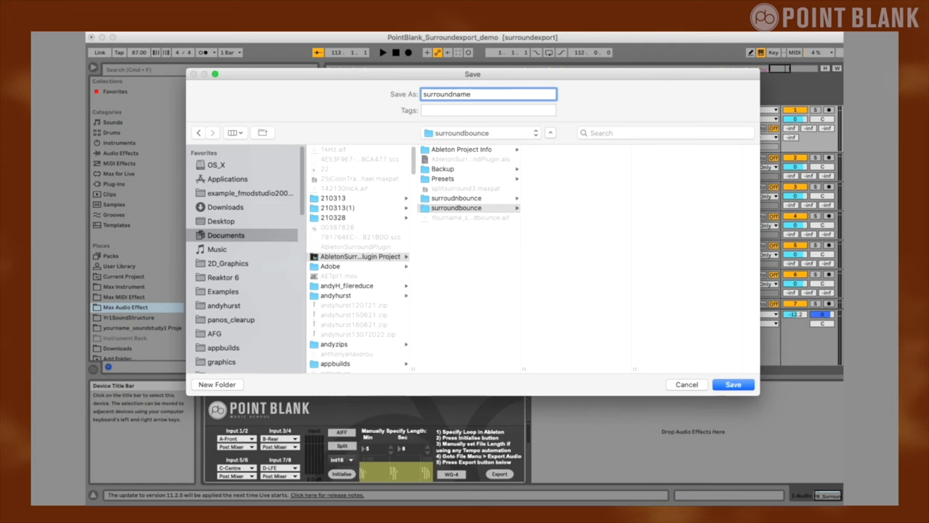
click(732, 383)
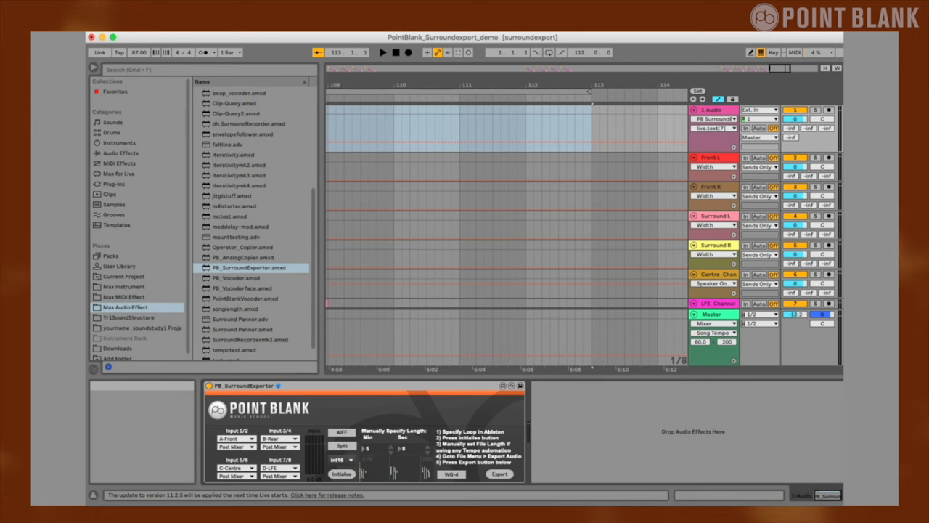
click(500, 473)
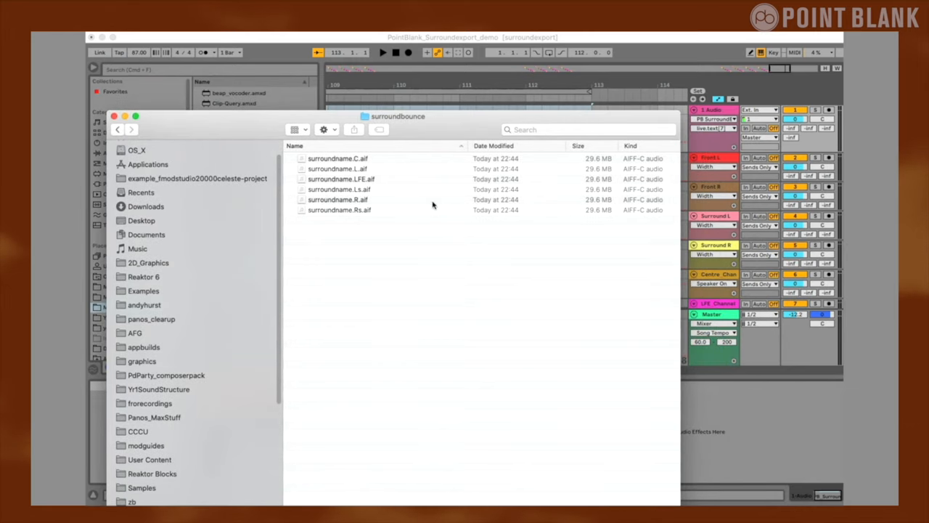
click(337, 168)
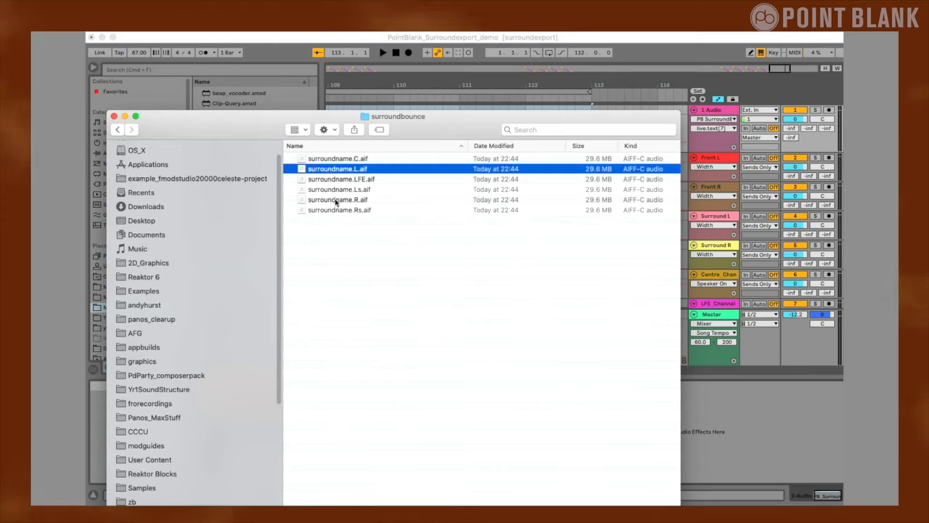
click(337, 201)
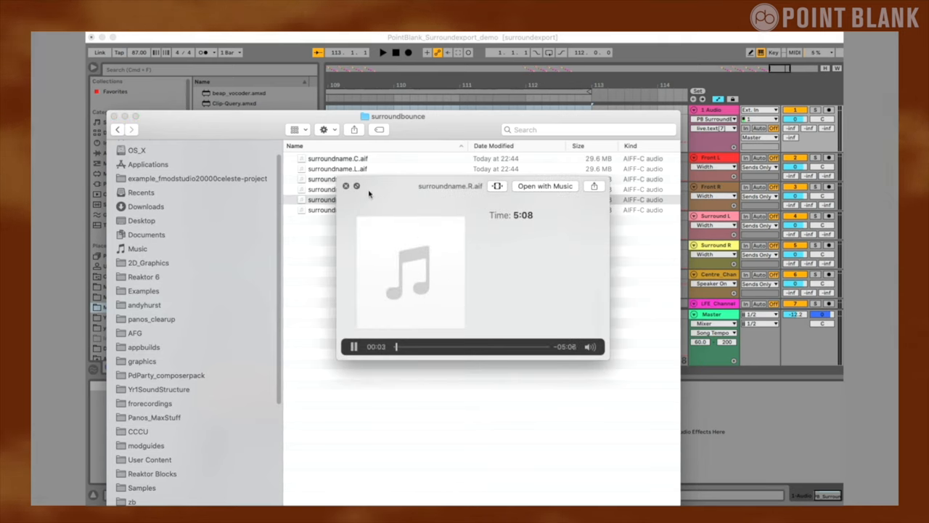
click(337, 201)
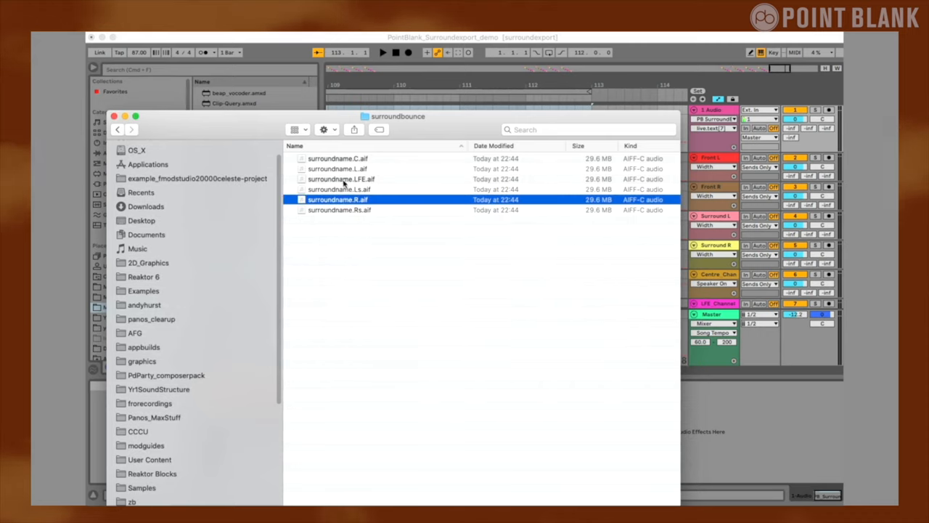
key(space)
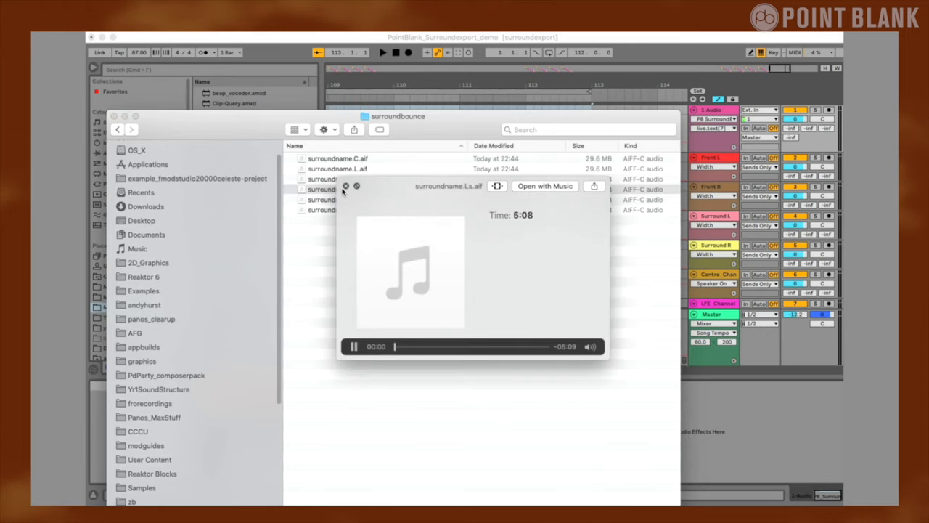
click(345, 186)
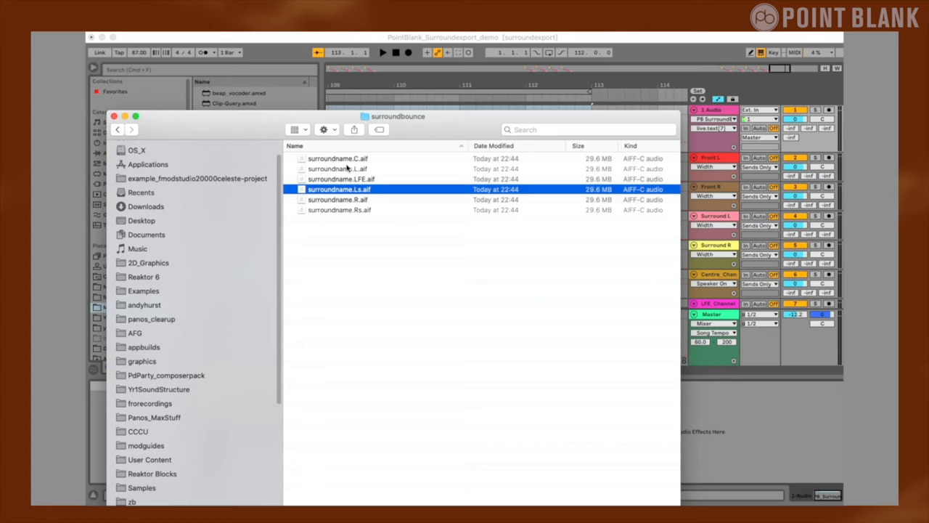
mouse_move(331, 177)
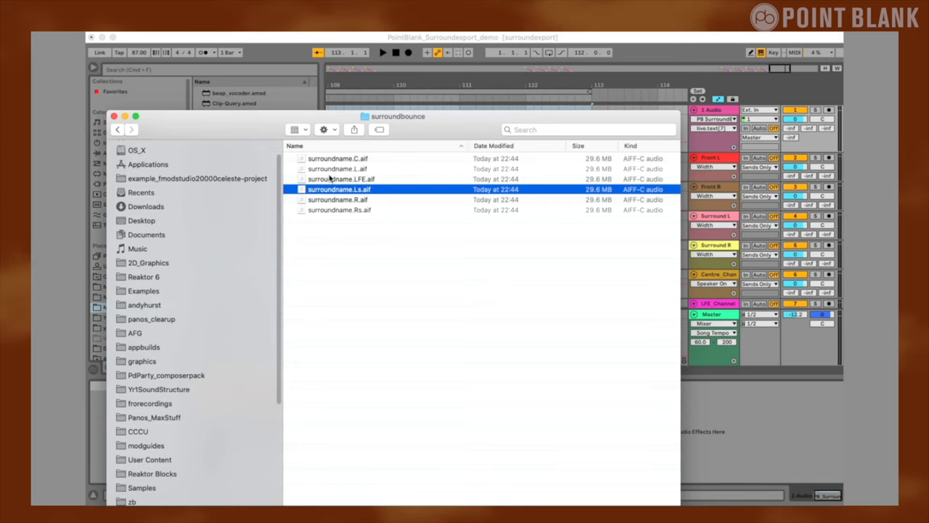
mouse_move(428, 134)
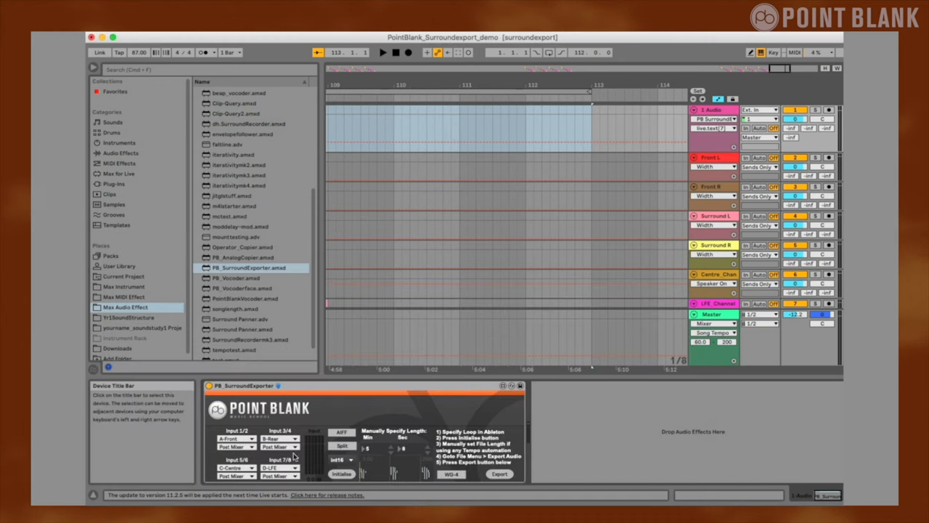
click(342, 446)
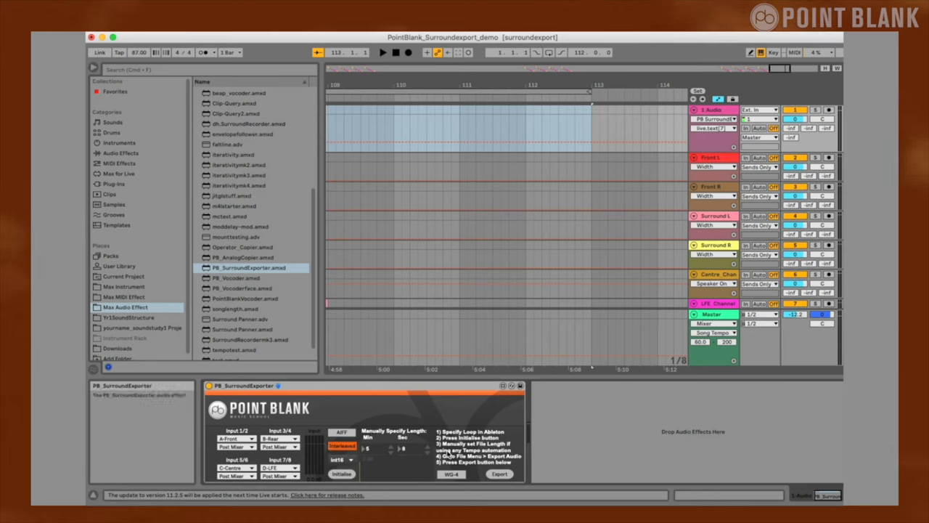
click(452, 473)
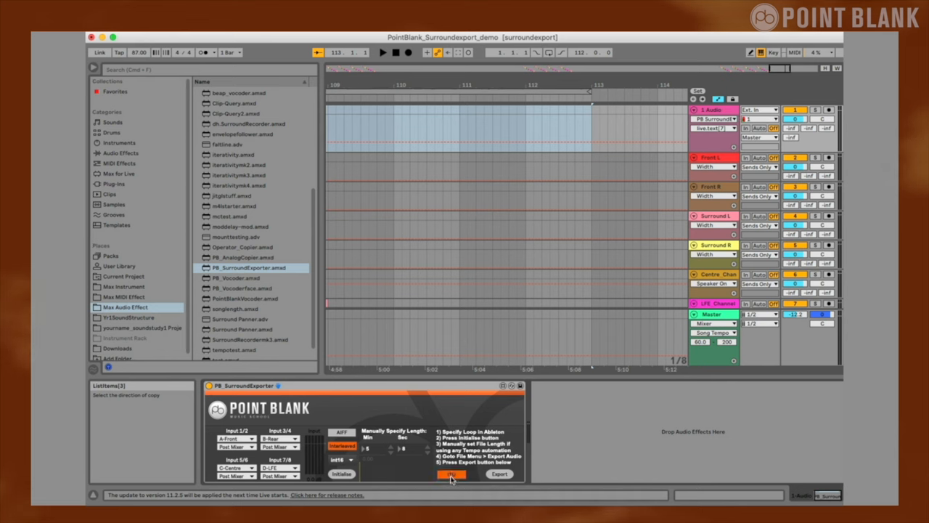